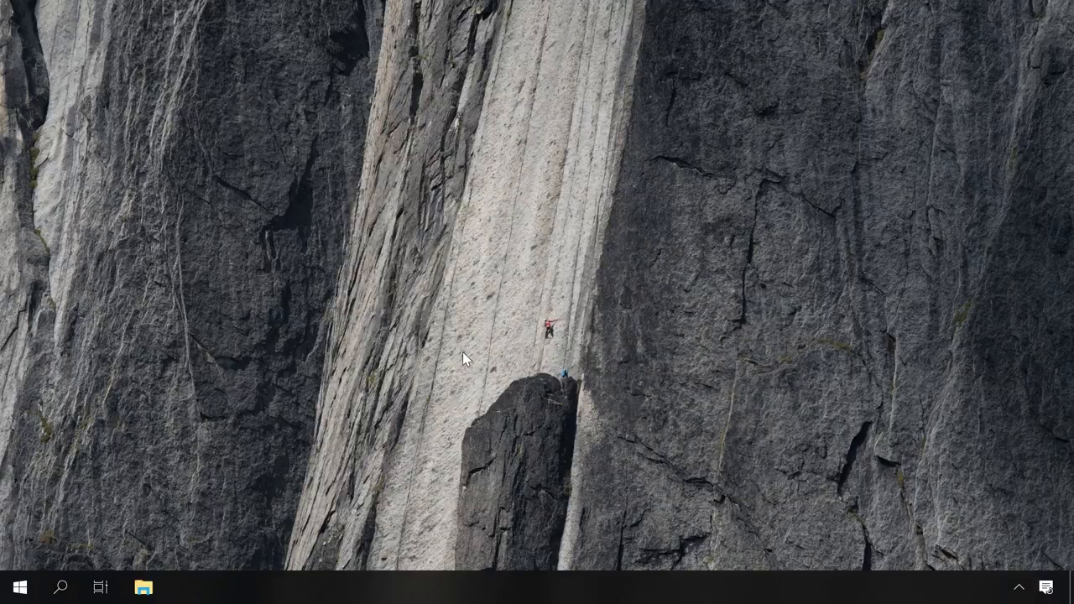
Step: Reach the Partition Recovery 2.8 product page on hetmanrecovery.com via Our Software
left_click(144, 588)
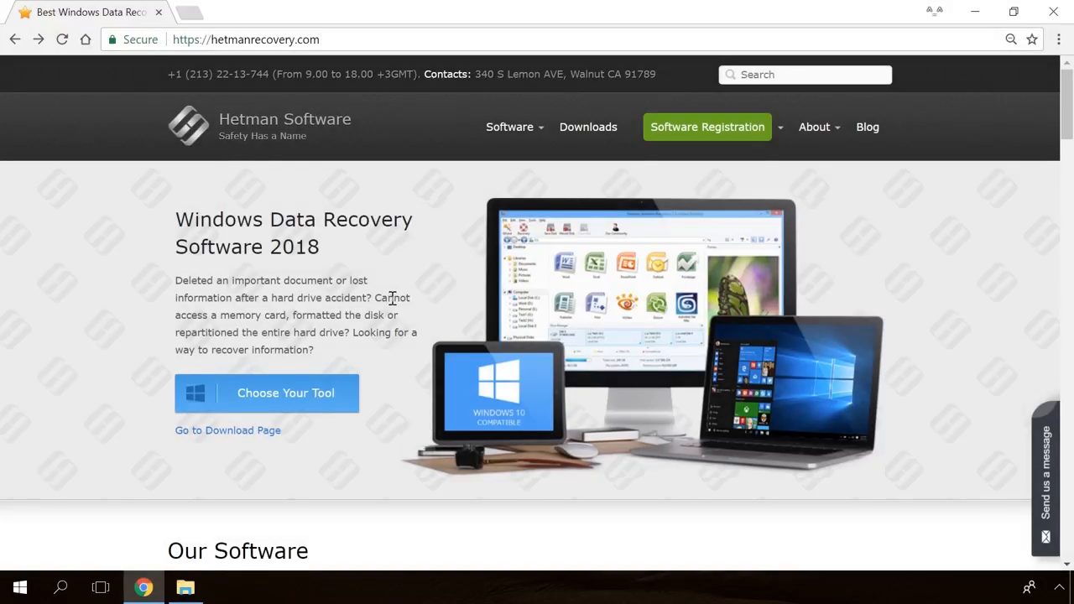
scroll("down", 3)
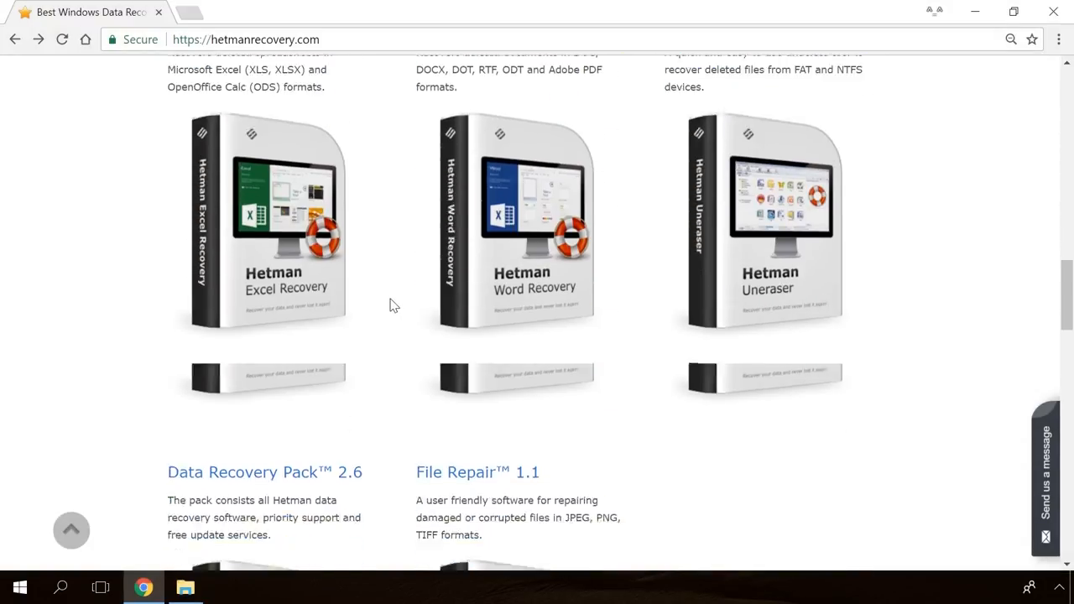
scroll("up", 3)
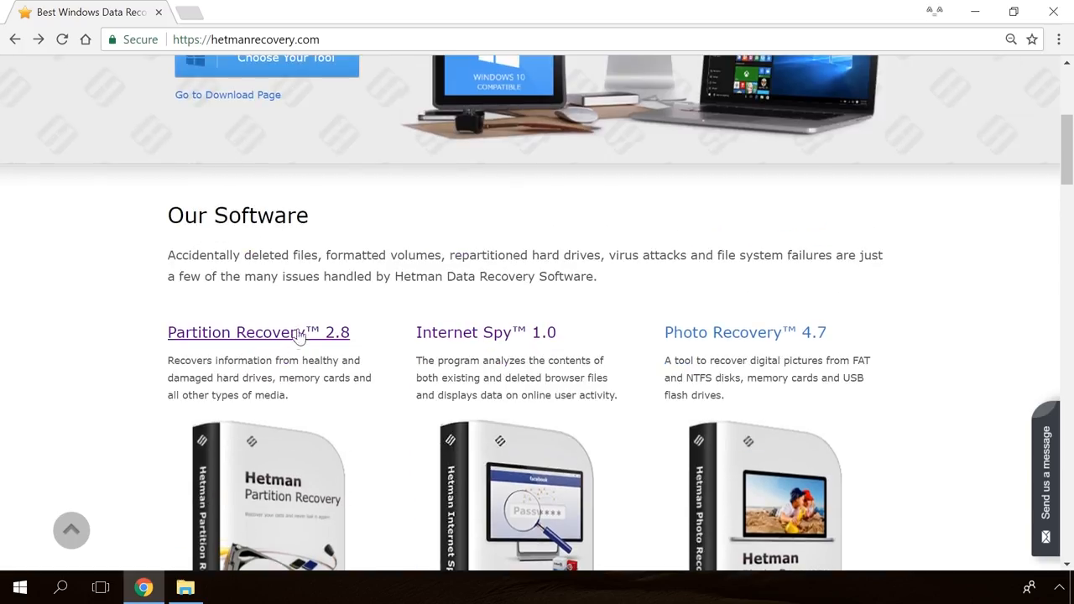
left_click(258, 332)
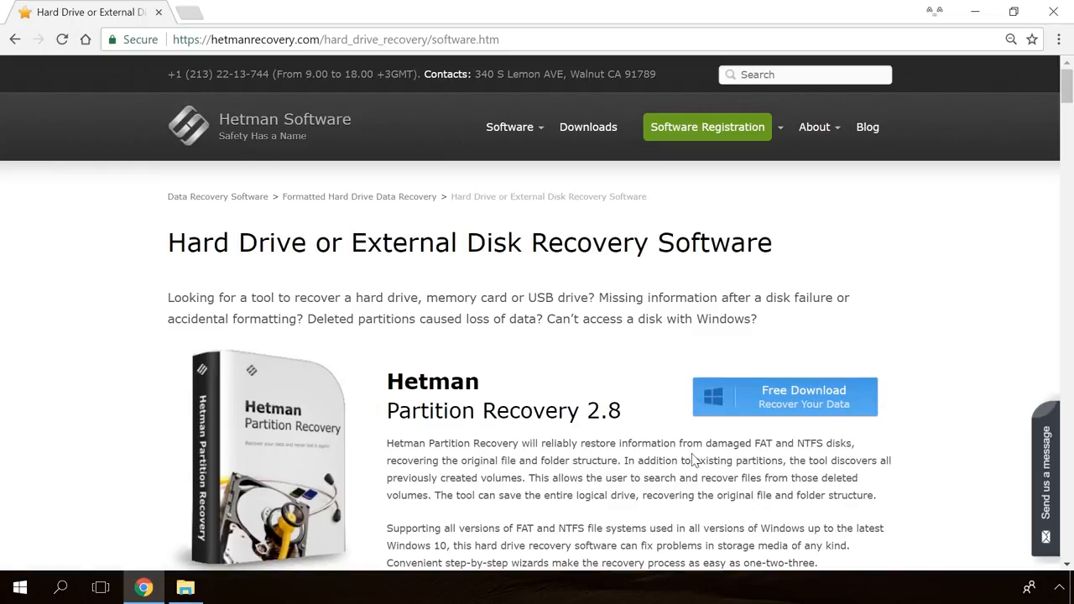
Step: Browse the files on Drive F in the Partition Recovery preview, then move to the blog's second page
left_click(782, 397)
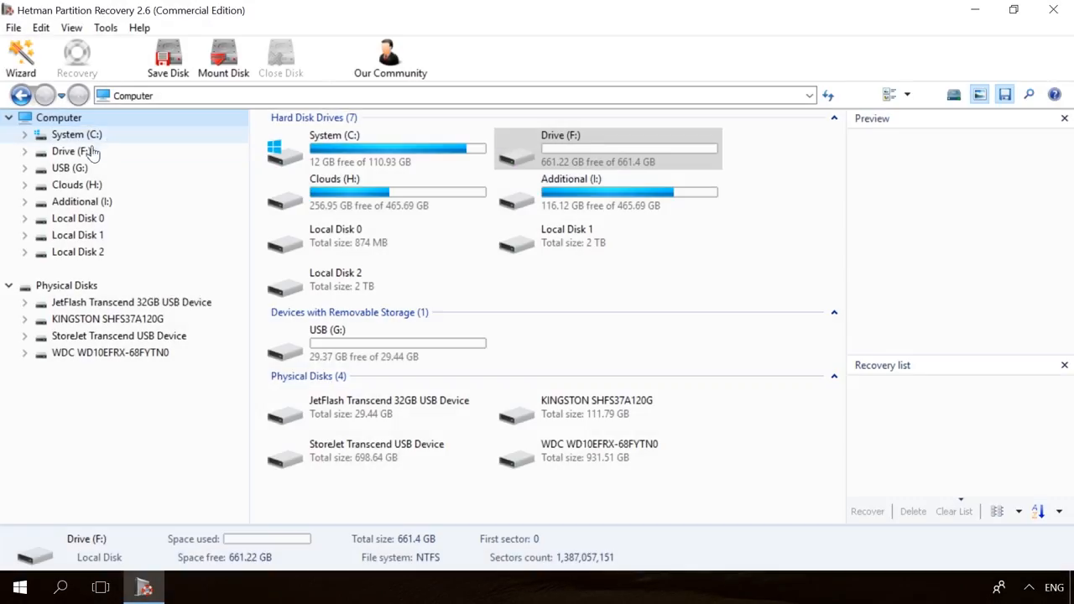
double_click(71, 151)
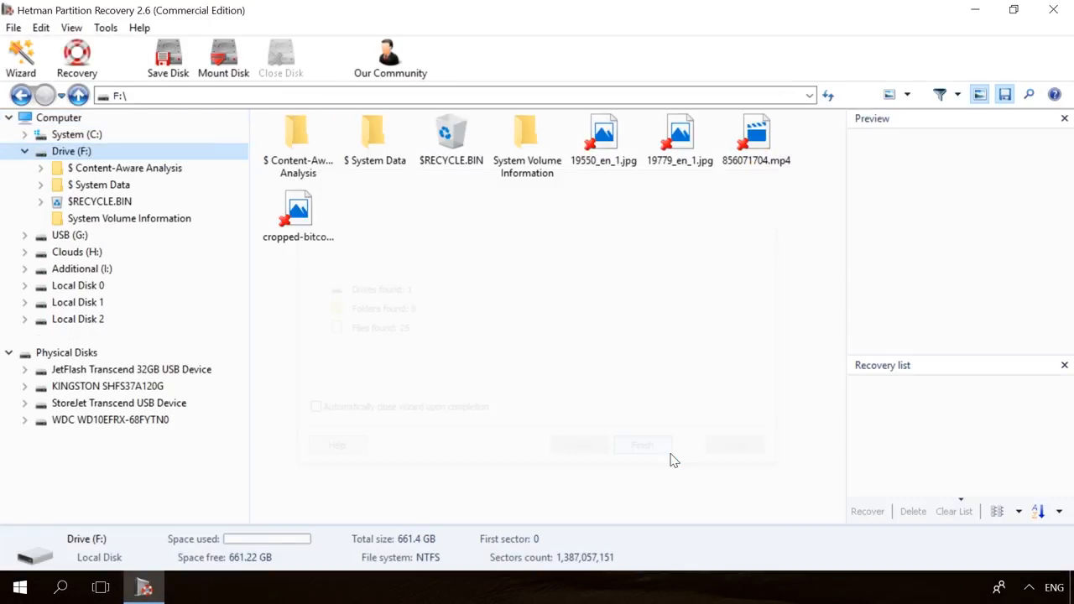
left_click(756, 137)
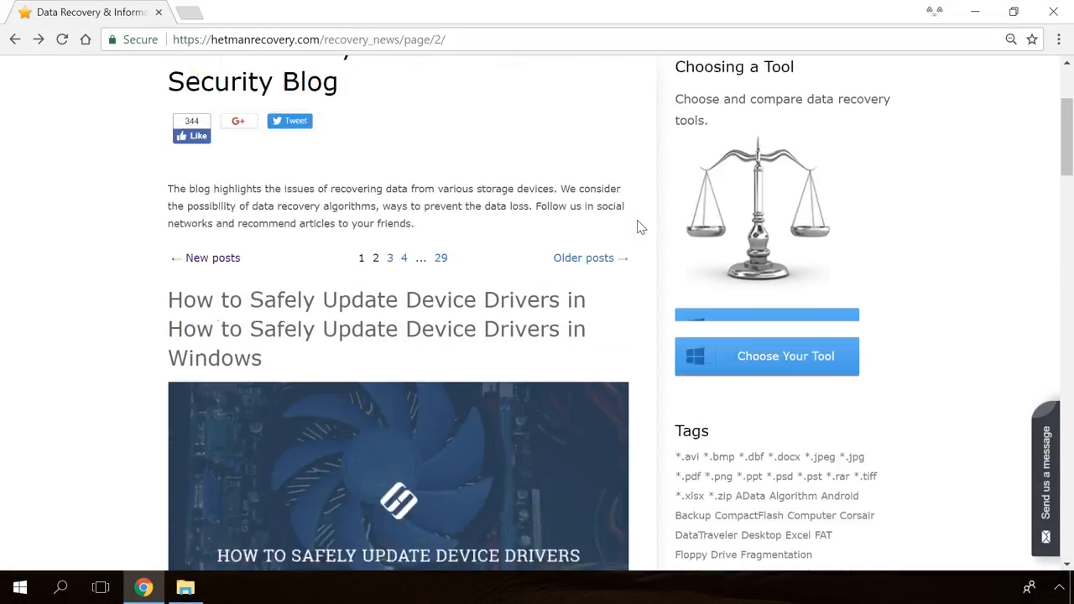
Step: Read the 'Windows Detected a Hard Disk Problem' article down to its Command Prompt section
scroll("down", 3)
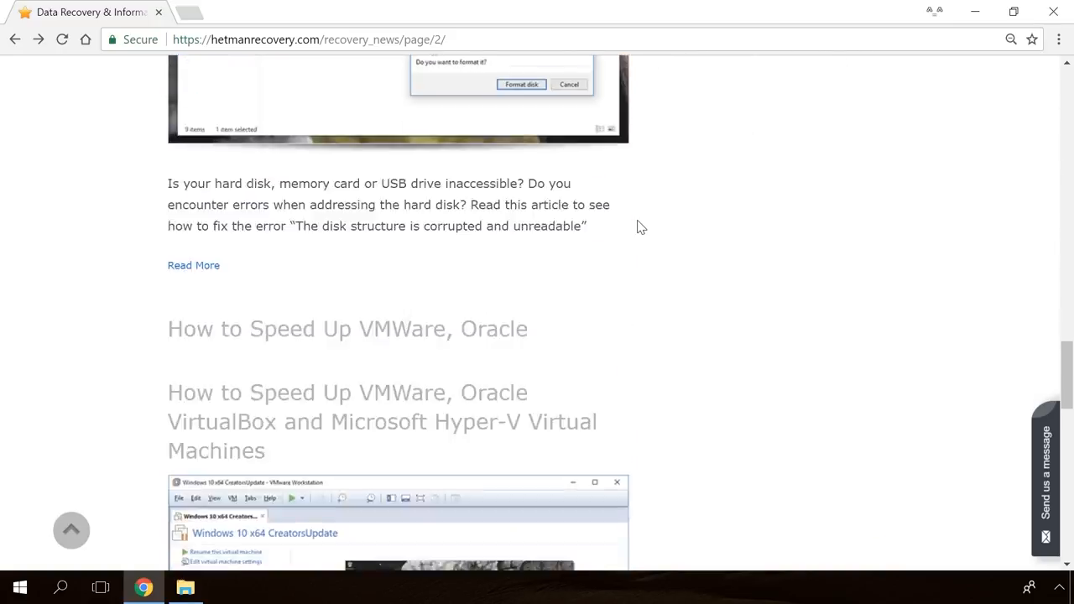
scroll("up", 3)
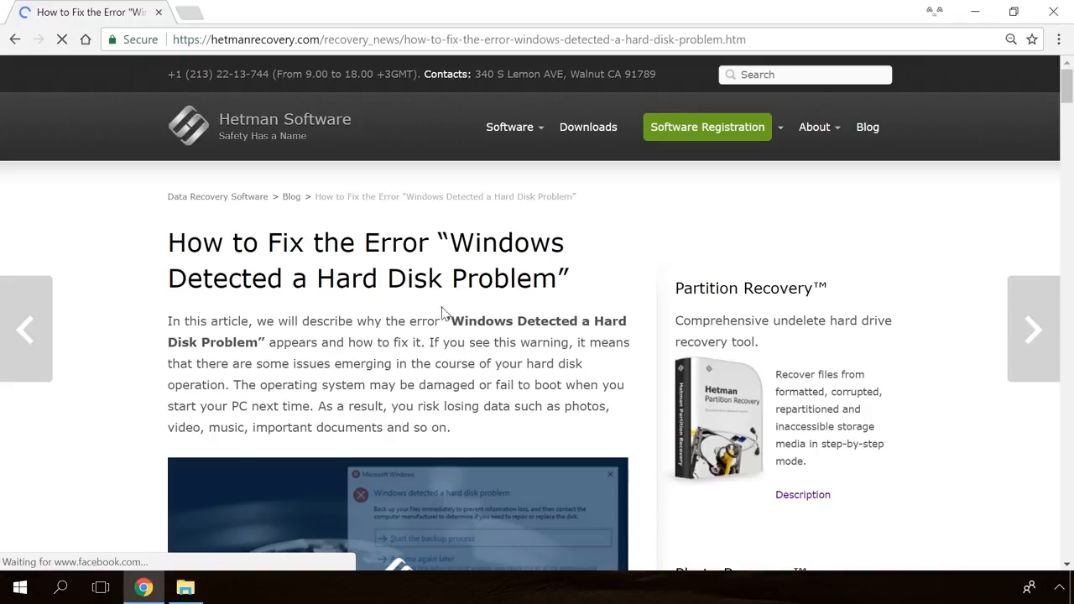
scroll("down", 3)
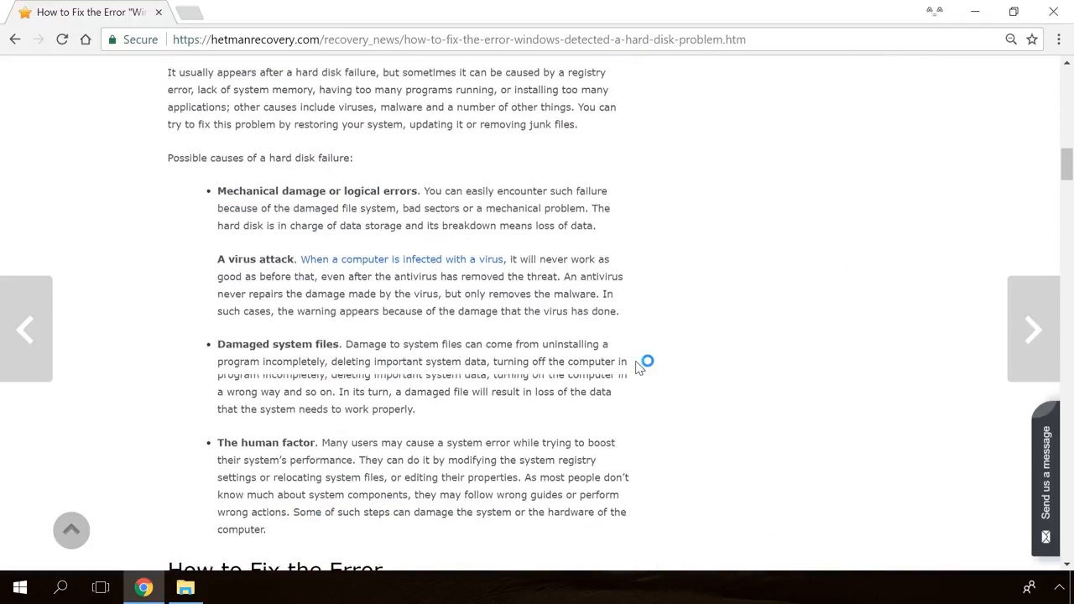
scroll("down", 3)
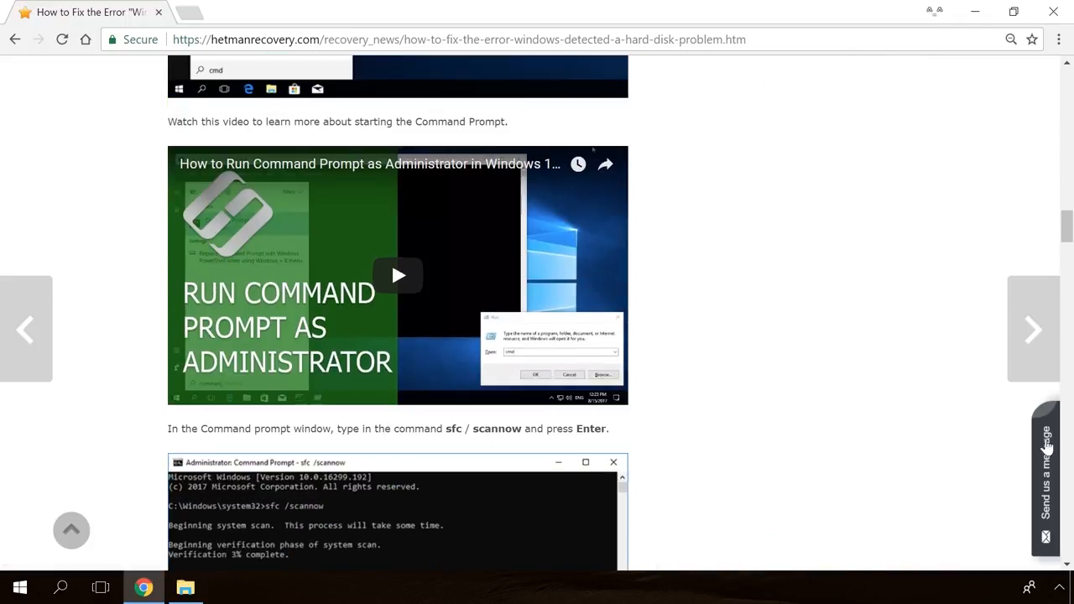
left_click(1046, 470)
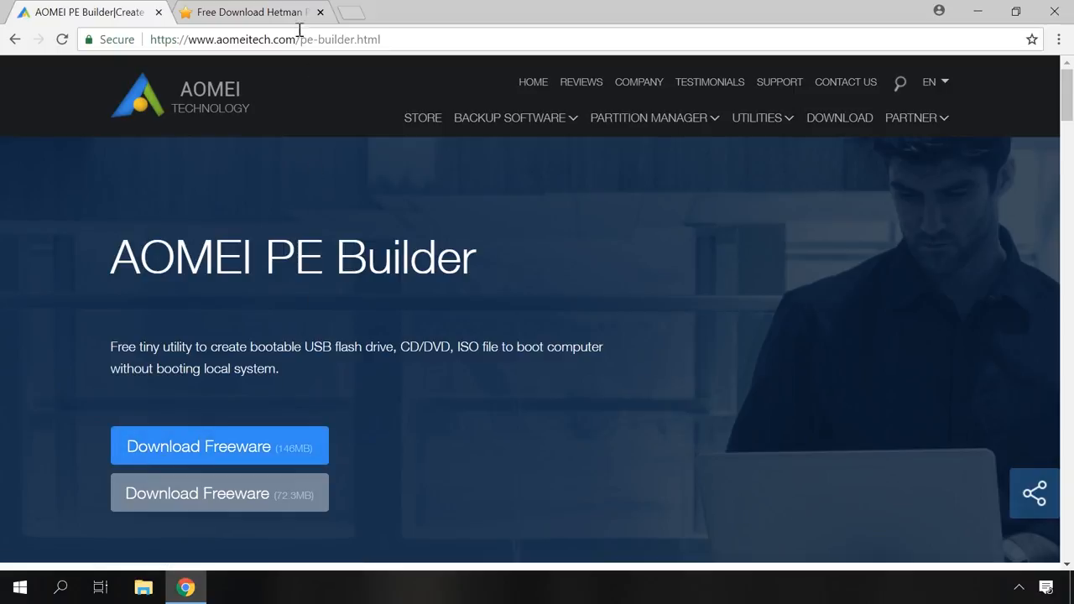
Step: Switch to the Hetman Partition Recovery download tab for the portable version
left_click(248, 12)
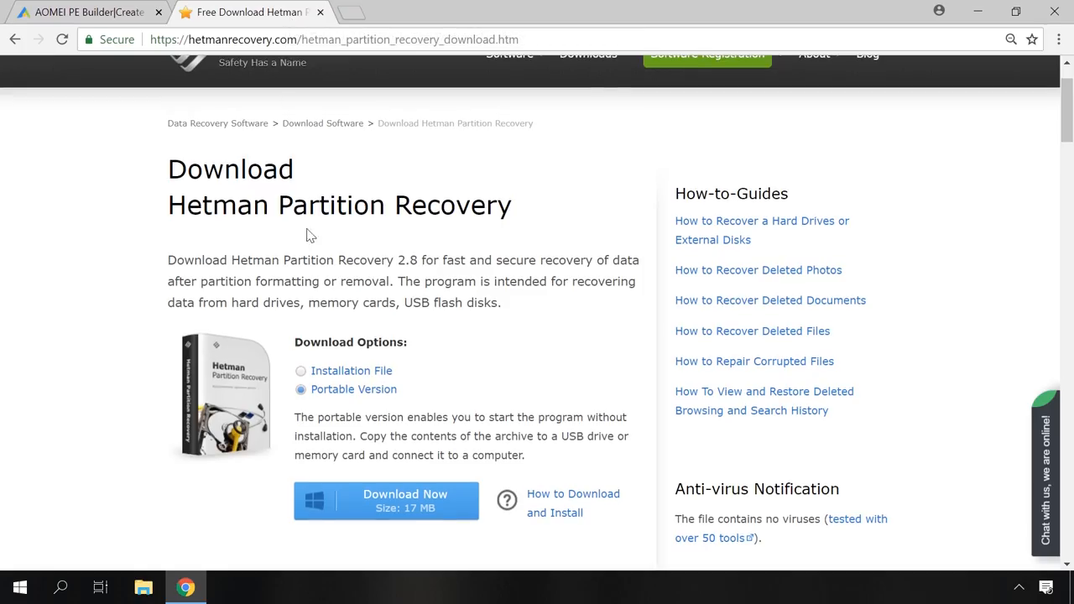
mouse_move(319, 393)
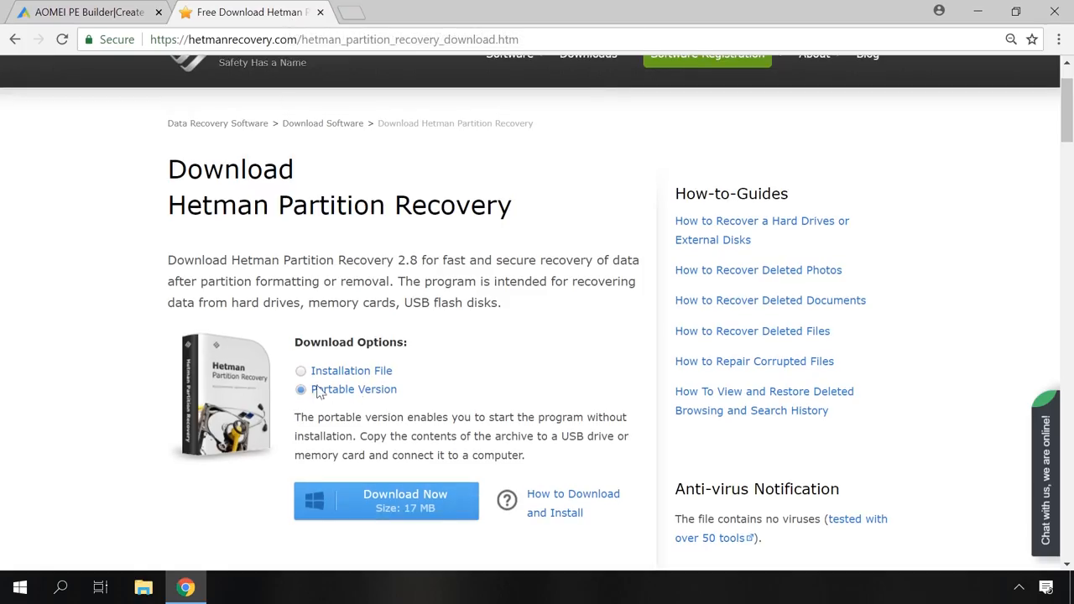
mouse_move(406, 501)
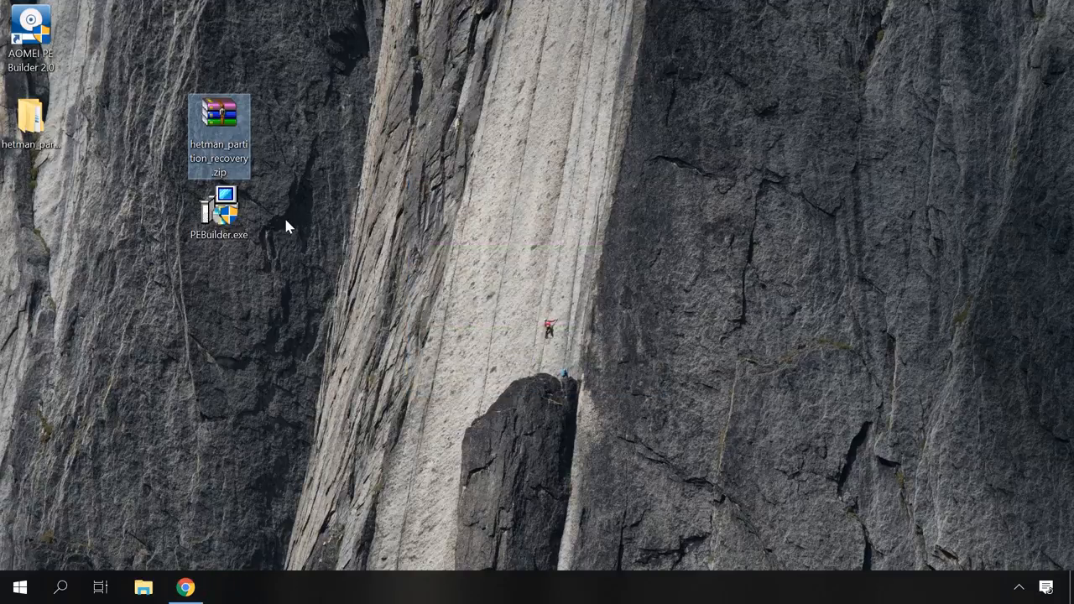
Step: Launch PEBuilder.exe, allow UAC, and advance to the WinPE environment download step
double_click(30, 27)
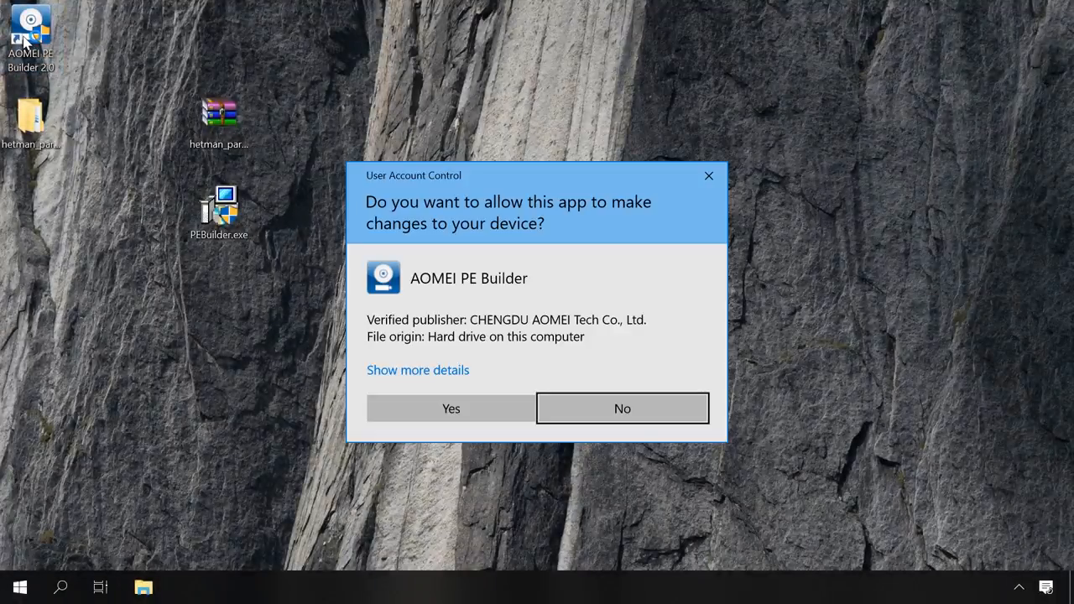
left_click(450, 410)
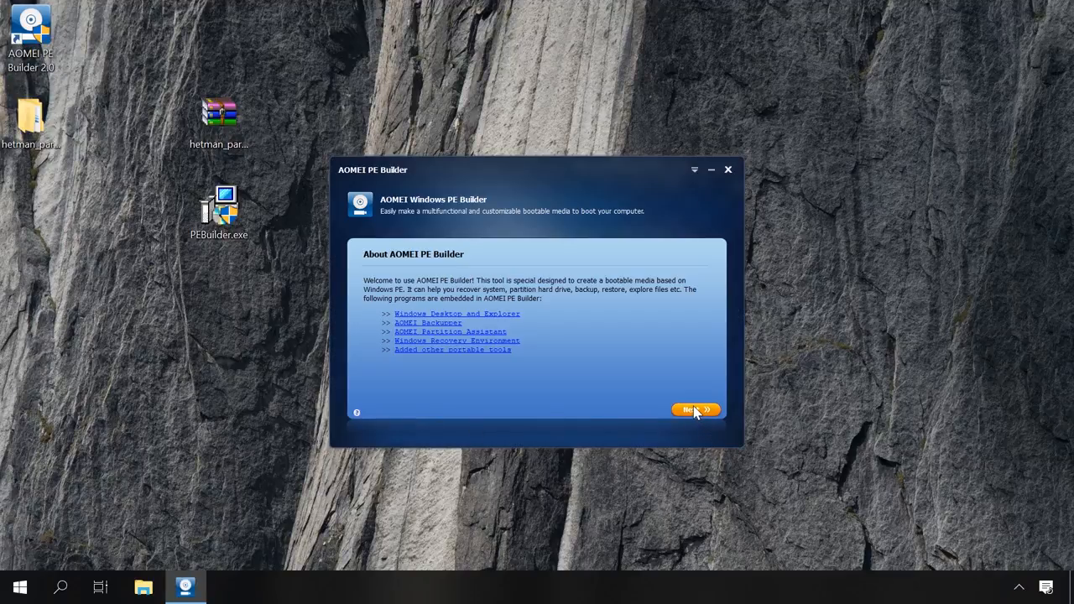
left_click(695, 410)
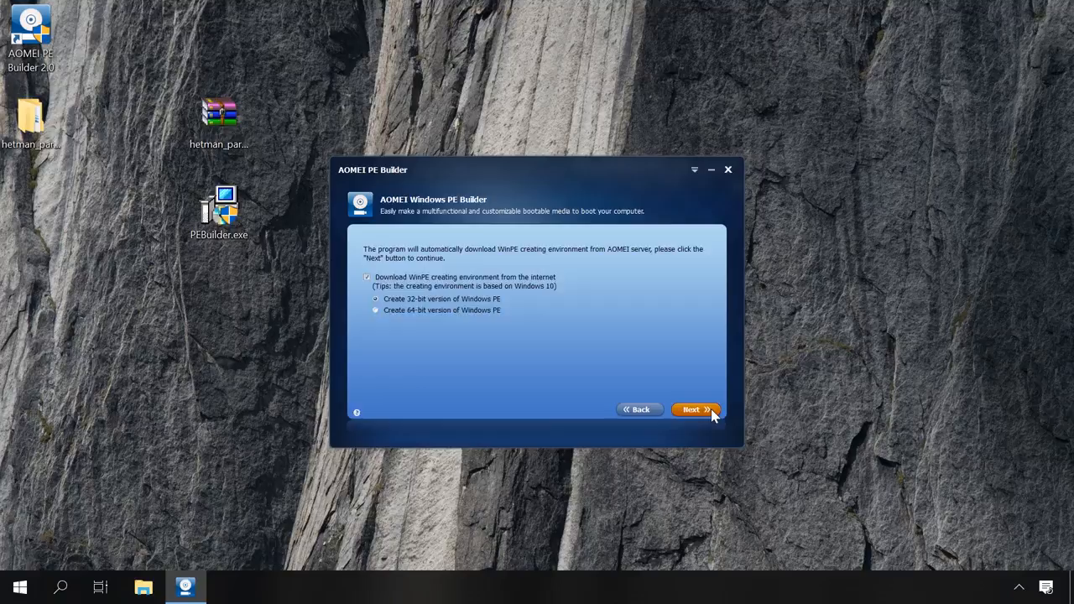
left_click(695, 410)
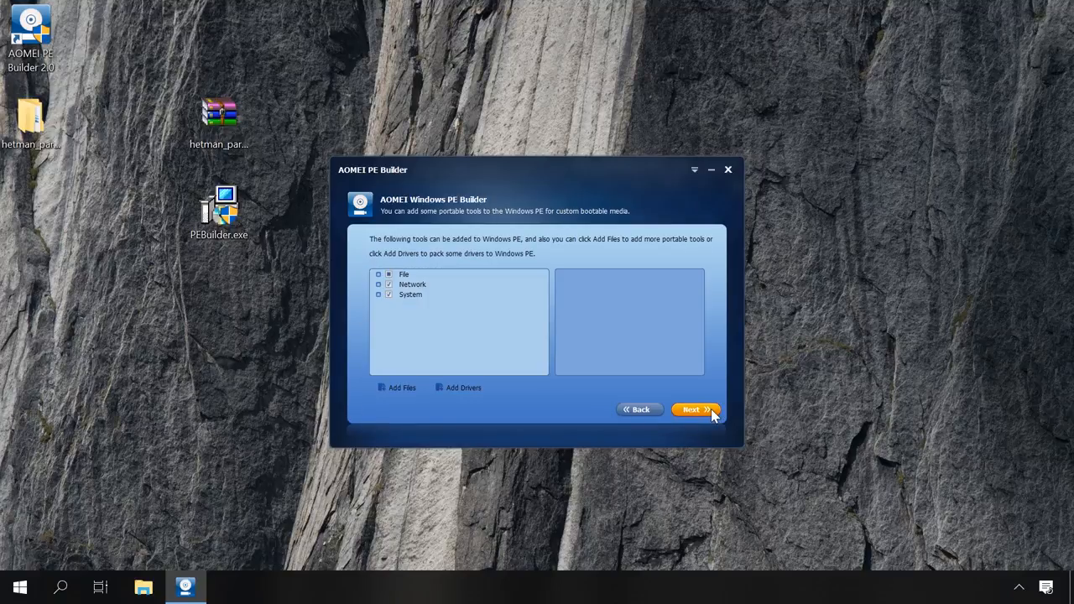
mouse_move(382, 277)
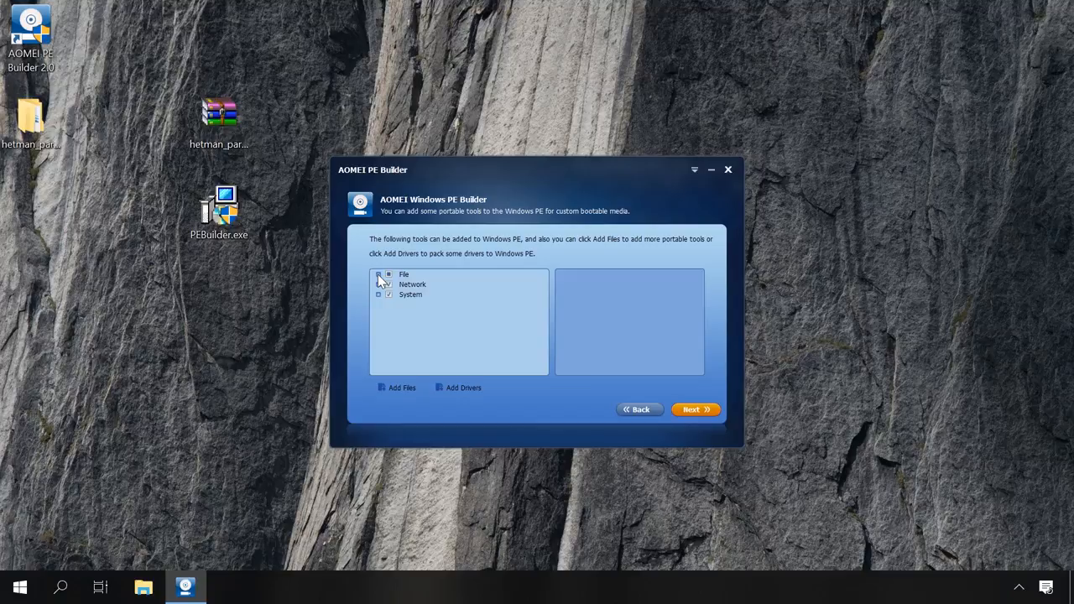
left_click(380, 276)
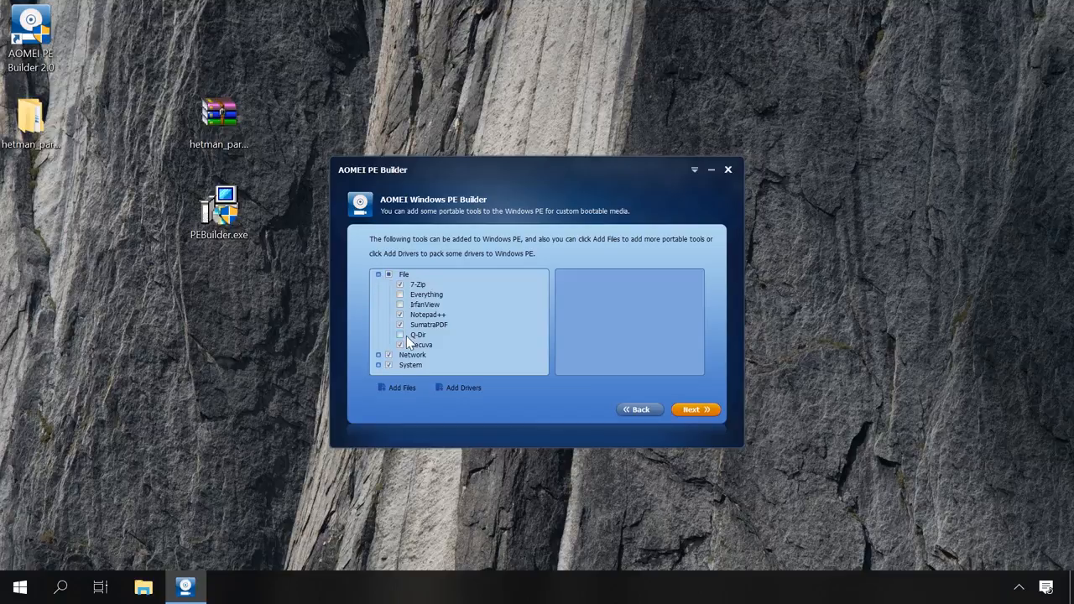
left_click(400, 345)
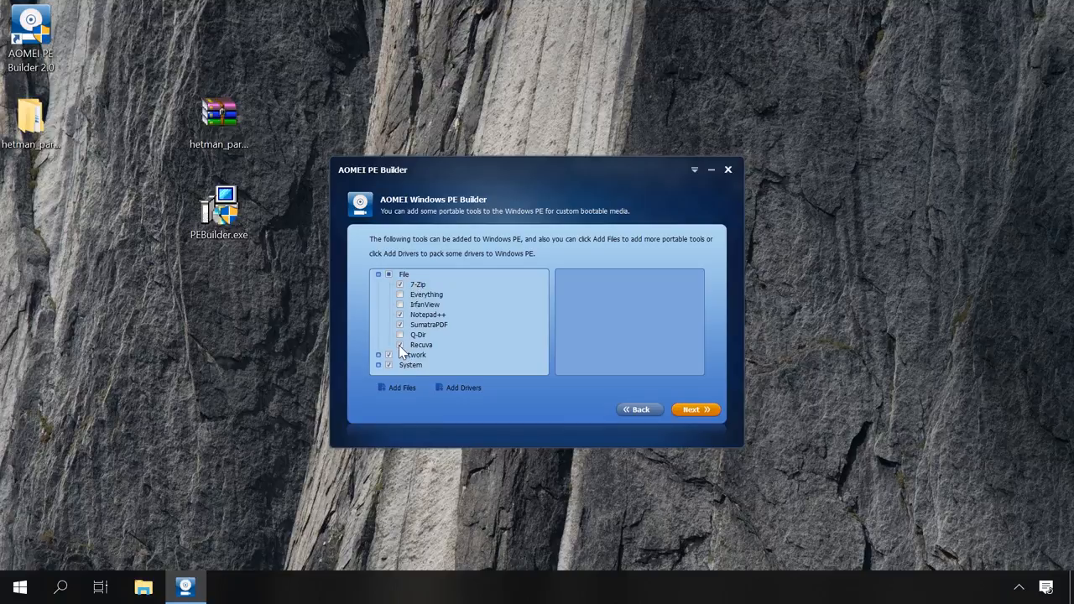
left_click(421, 346)
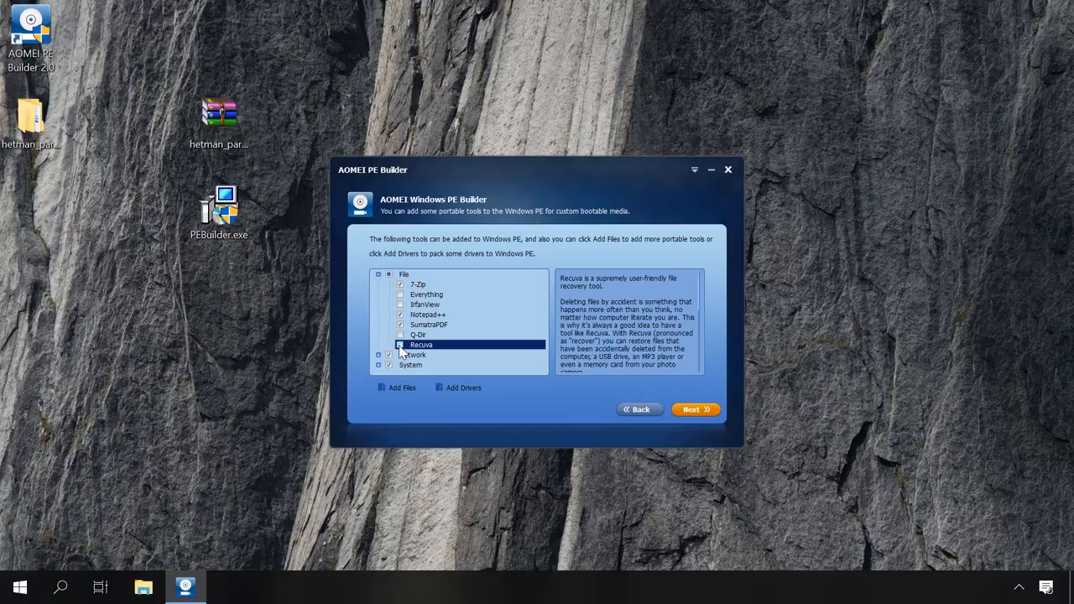
left_click(379, 275)
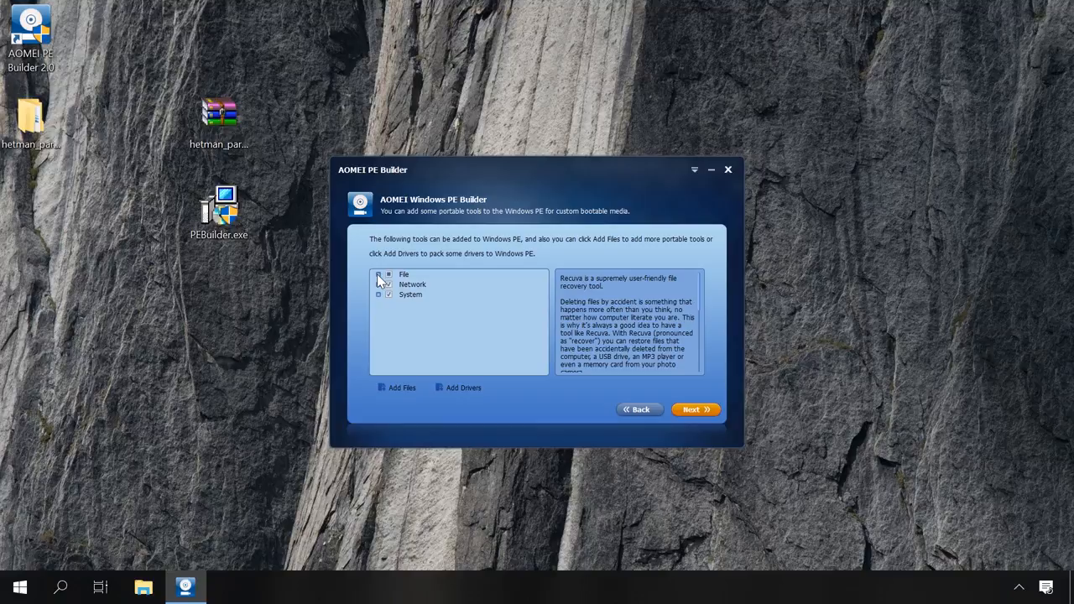
left_click(379, 283)
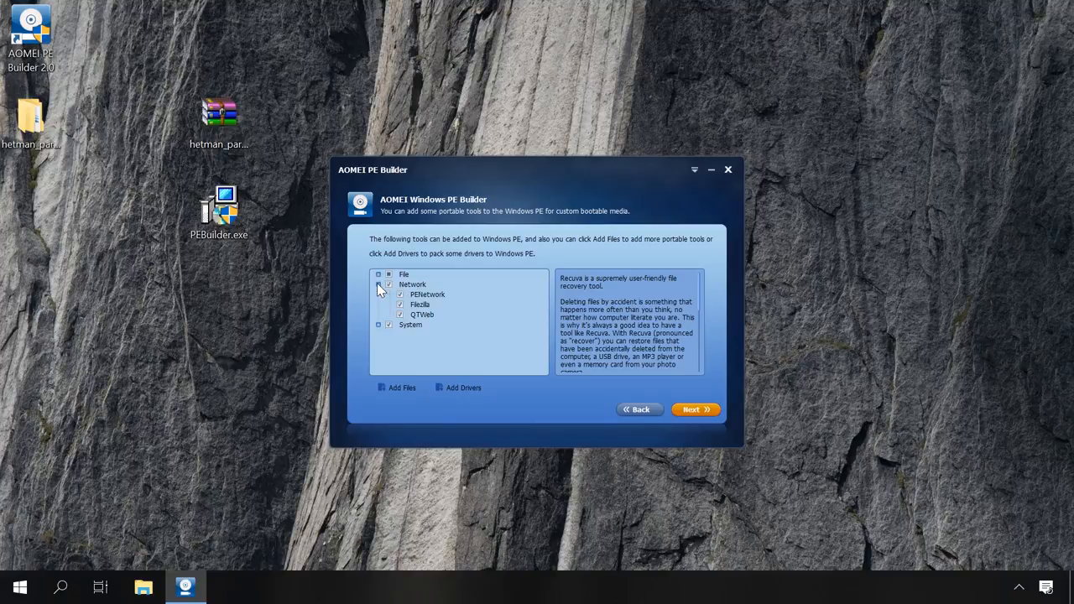
left_click(380, 284)
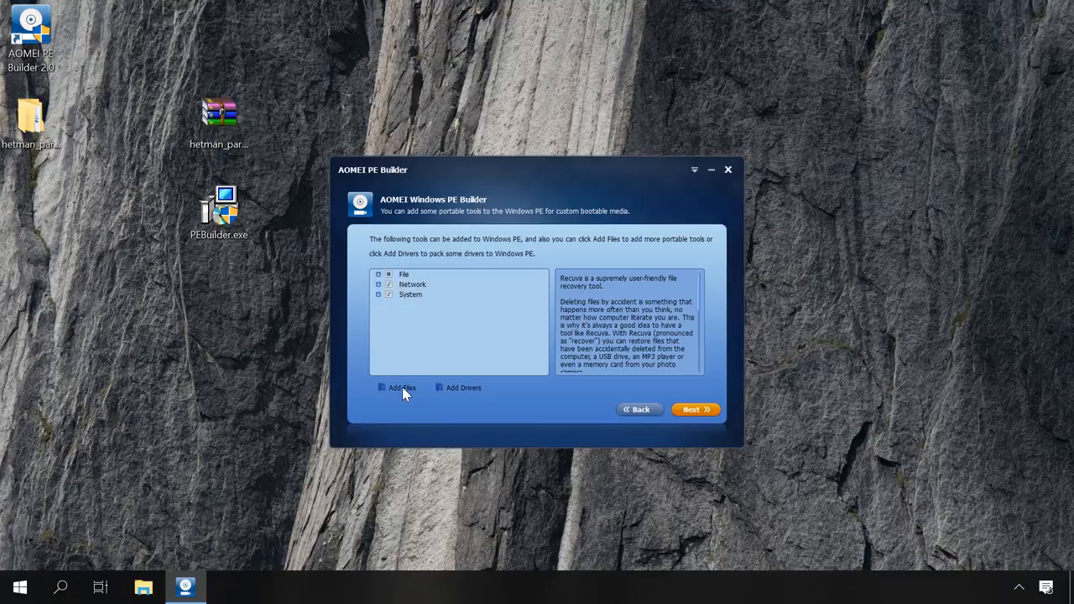
Step: Add the desktop Hetman Partition Recovery folder as a custom tool and confirm the tools page
left_click(402, 386)
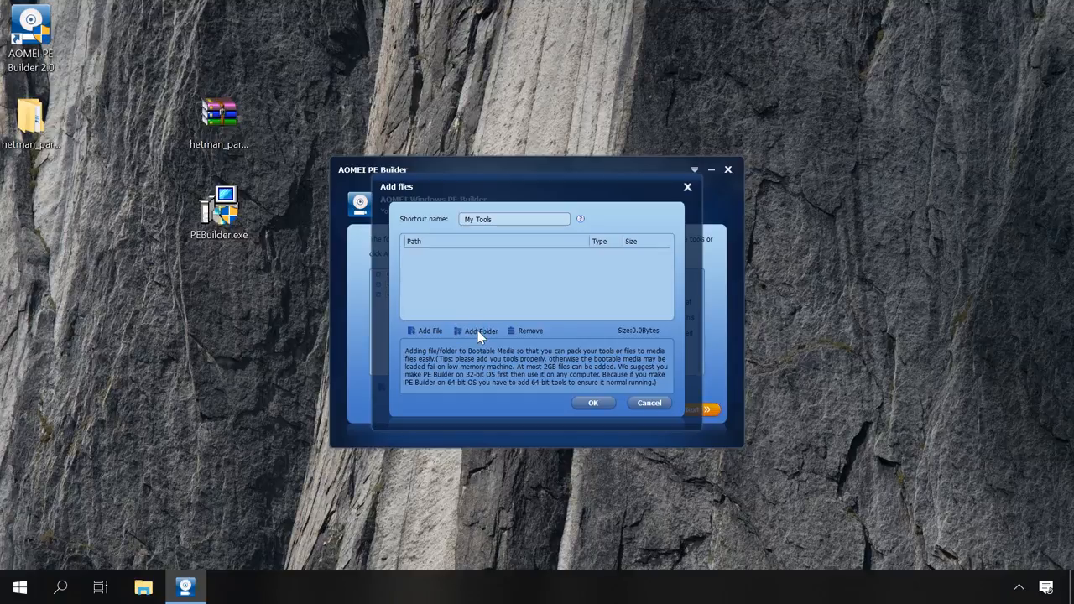
left_click(473, 329)
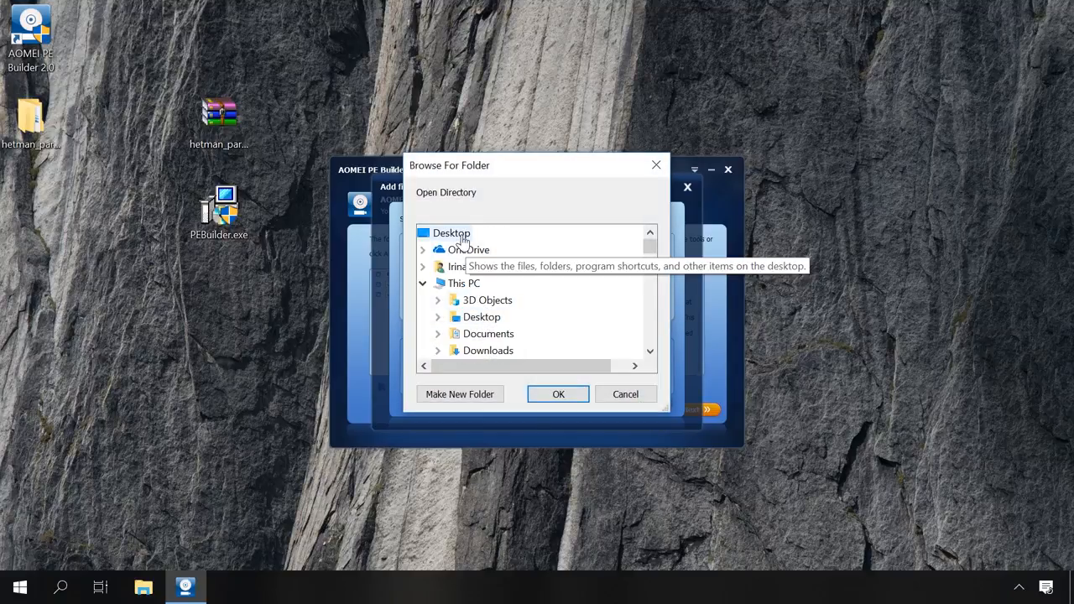
mouse_move(416, 289)
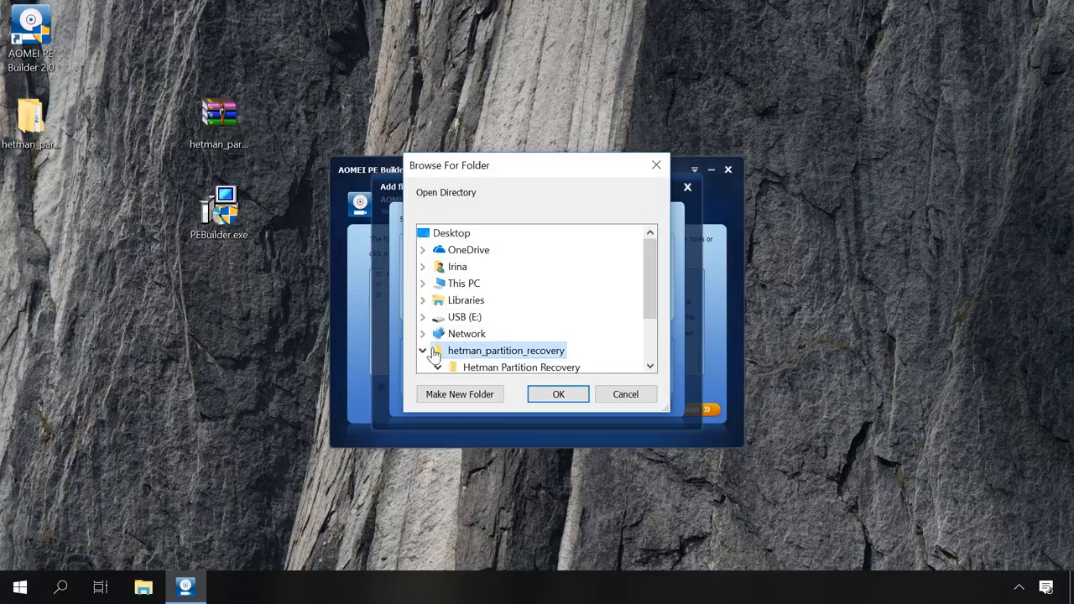
left_click(436, 366)
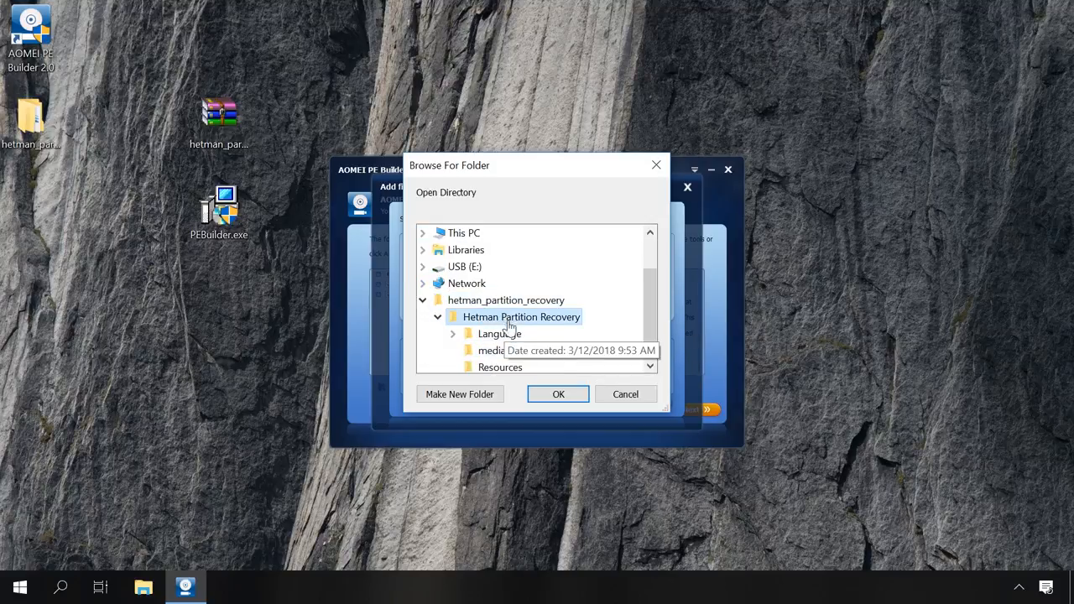
left_click(557, 392)
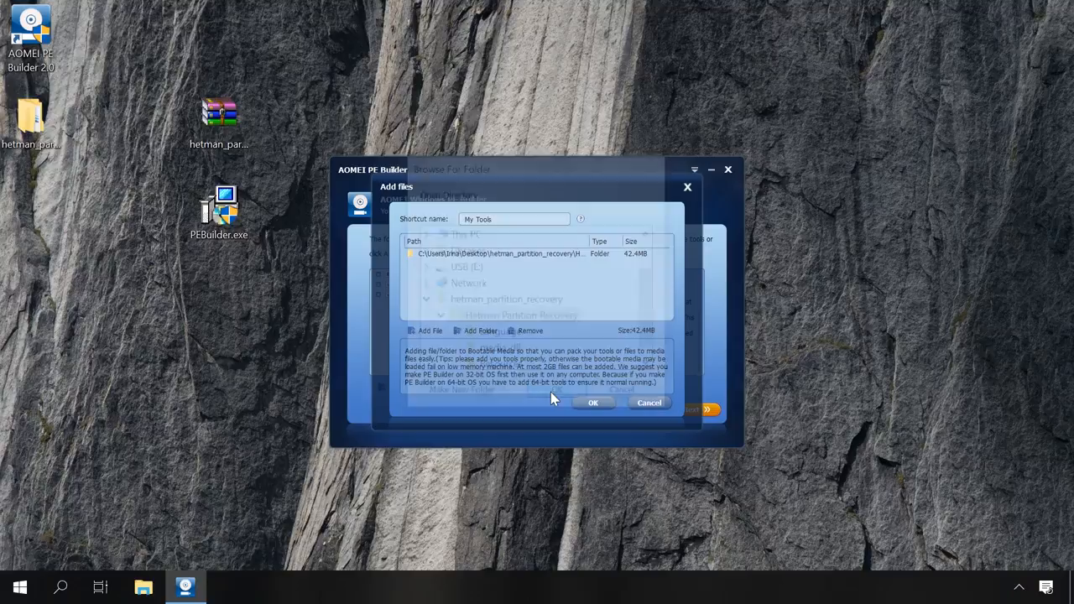
left_click(594, 399)
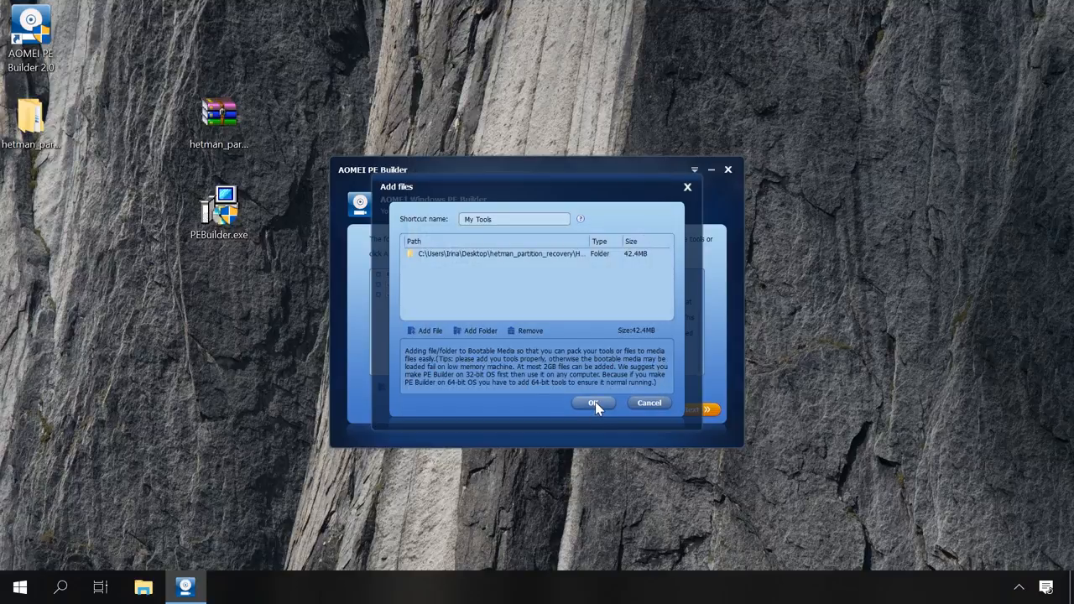
left_click(595, 403)
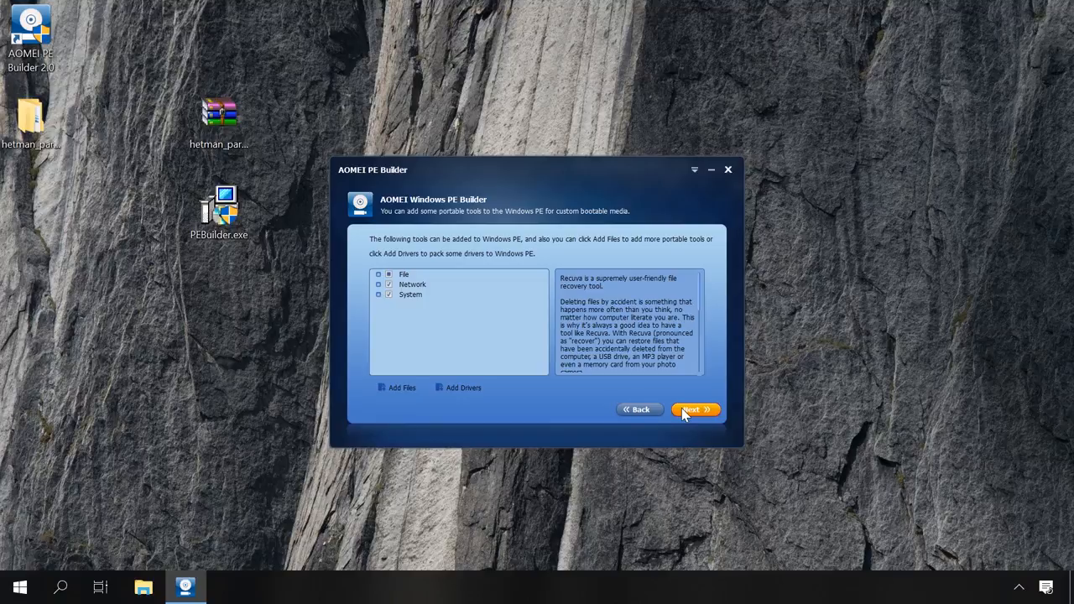
Step: Select USB Boot Device with the JetFlash Transcend 32GB (E:) drive as the media target
left_click(695, 410)
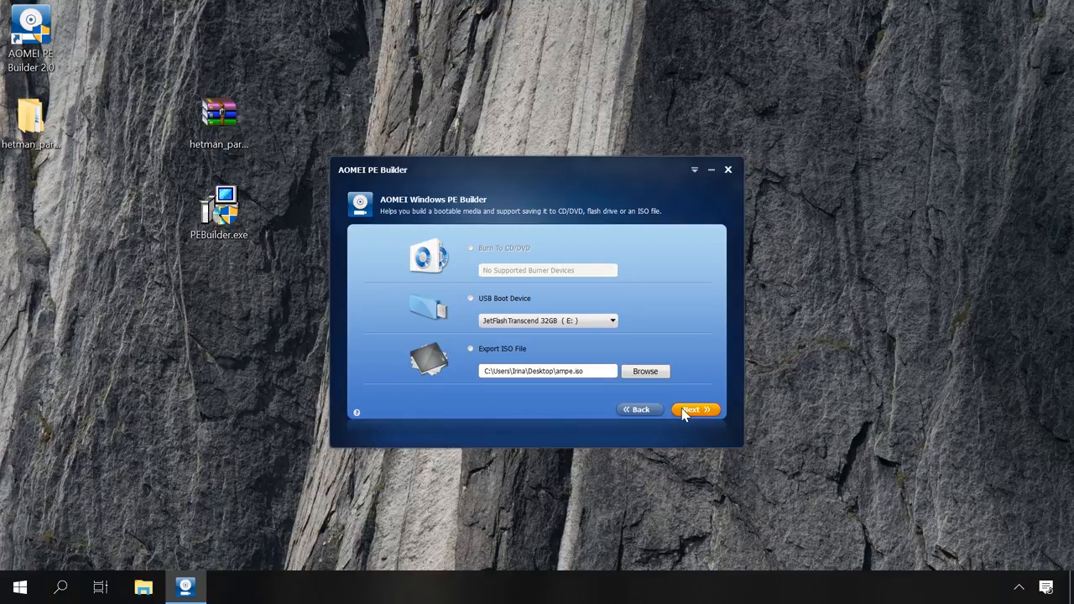
mouse_move(607, 376)
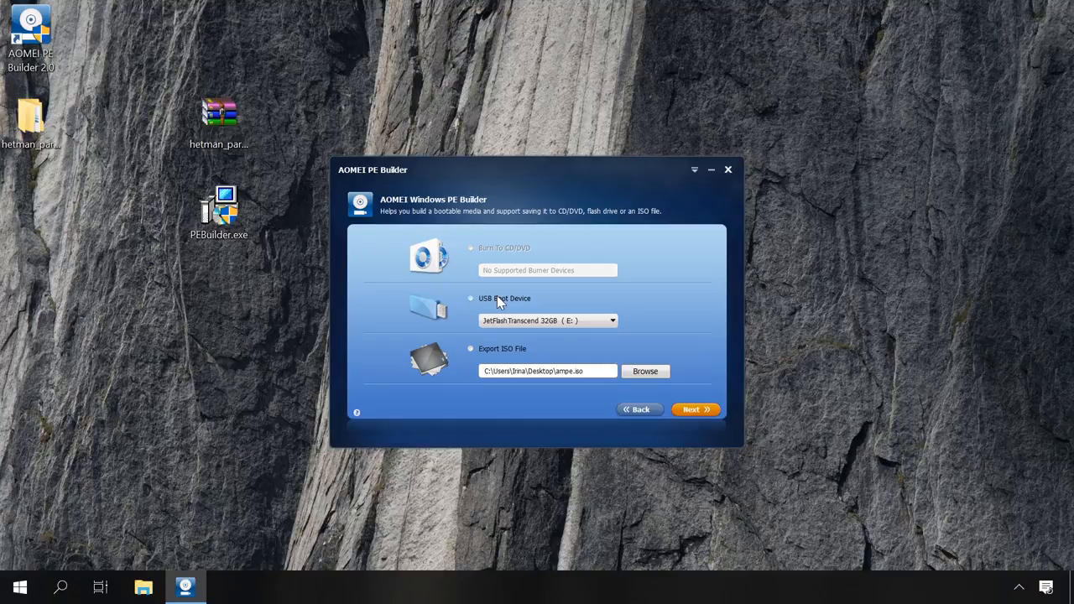
left_click(470, 299)
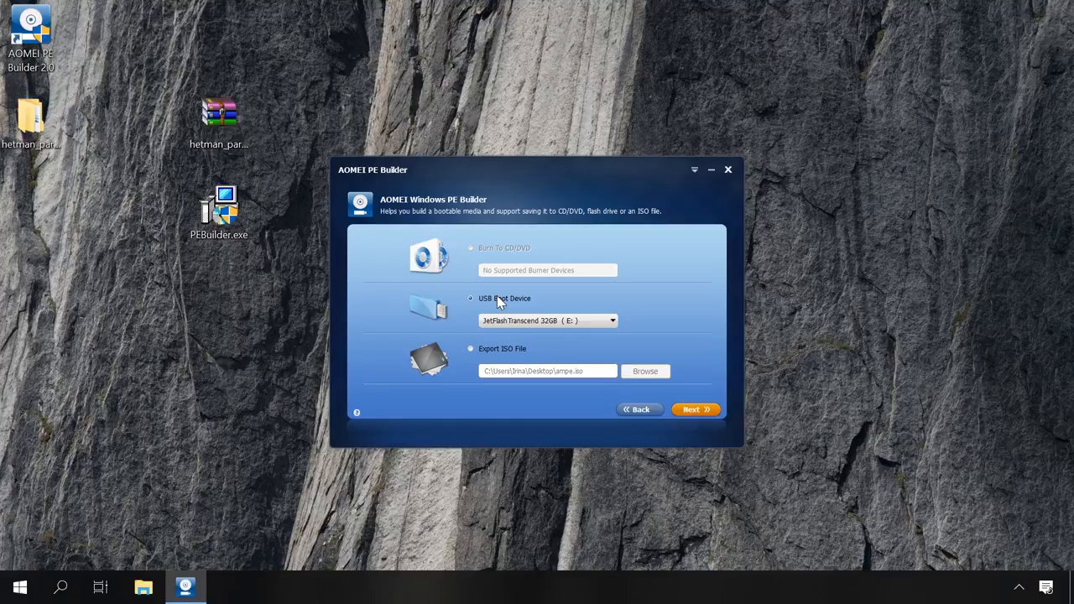
left_click(695, 410)
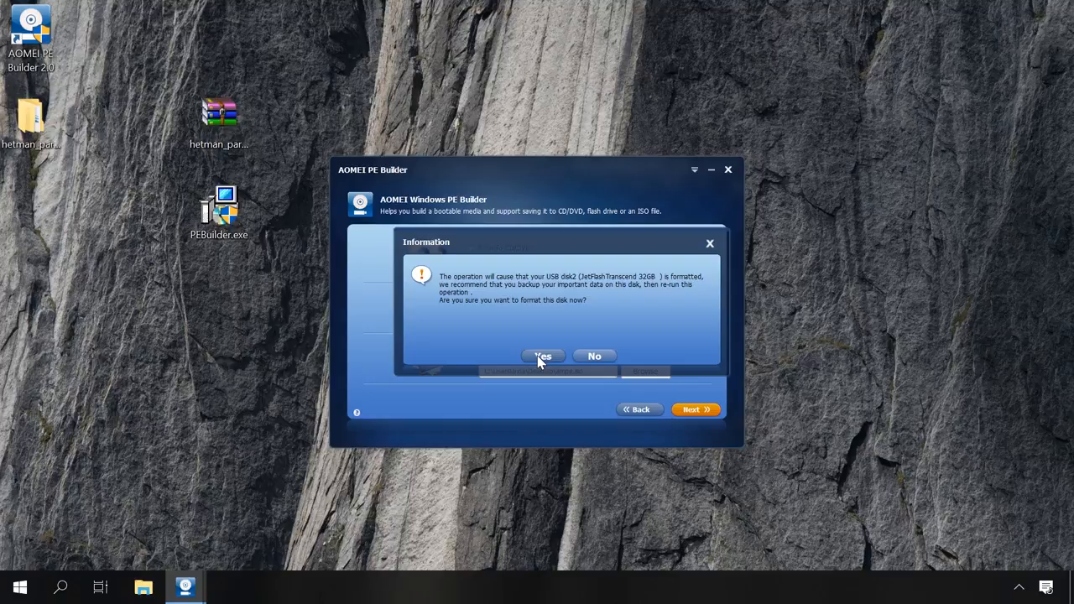
Step: Agree to format the USB drive and finish once the bootable media reaches 100%
left_click(542, 356)
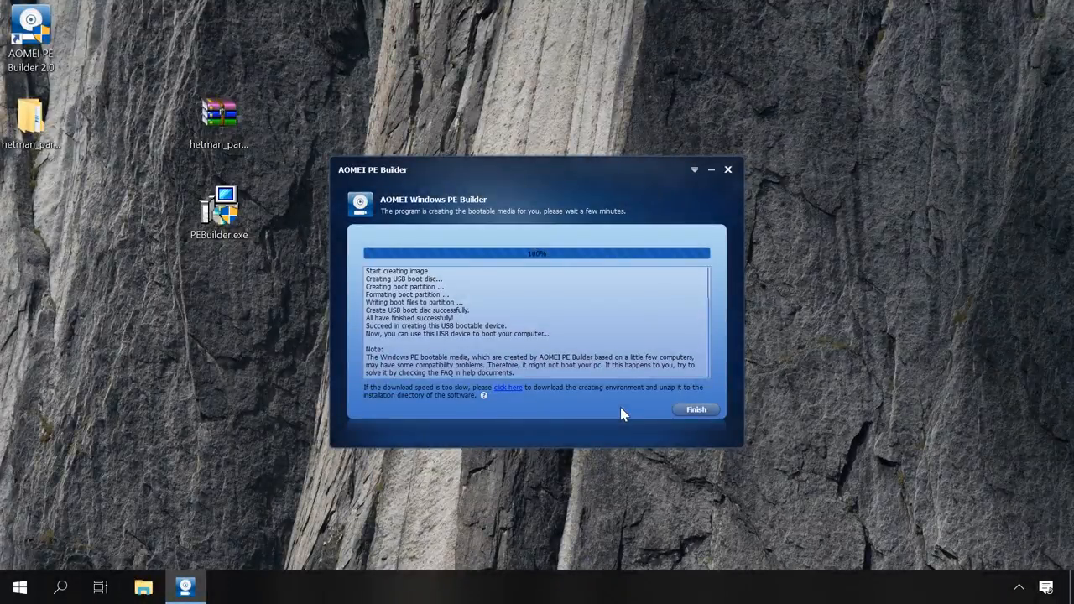
left_click(695, 410)
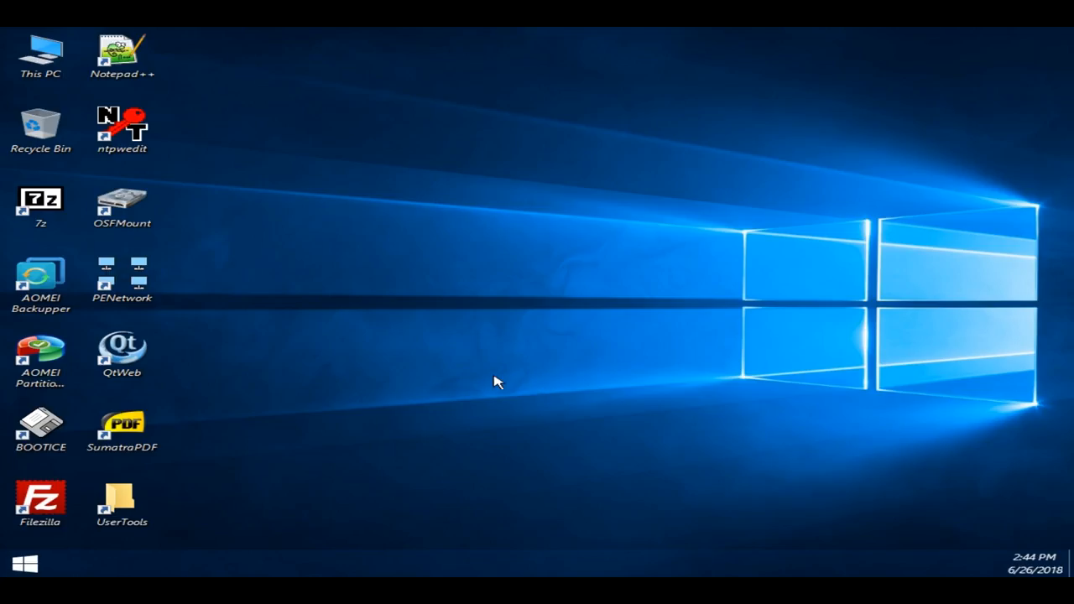
Step: View the drives in This PC, select Boot (X:), and close the overview
left_click(40, 428)
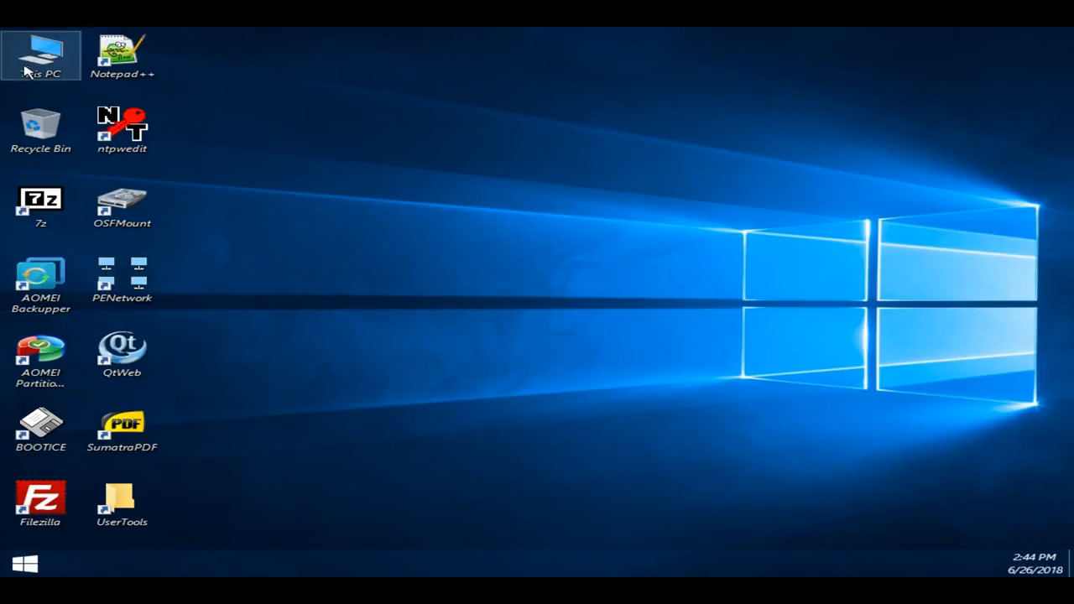
double_click(40, 54)
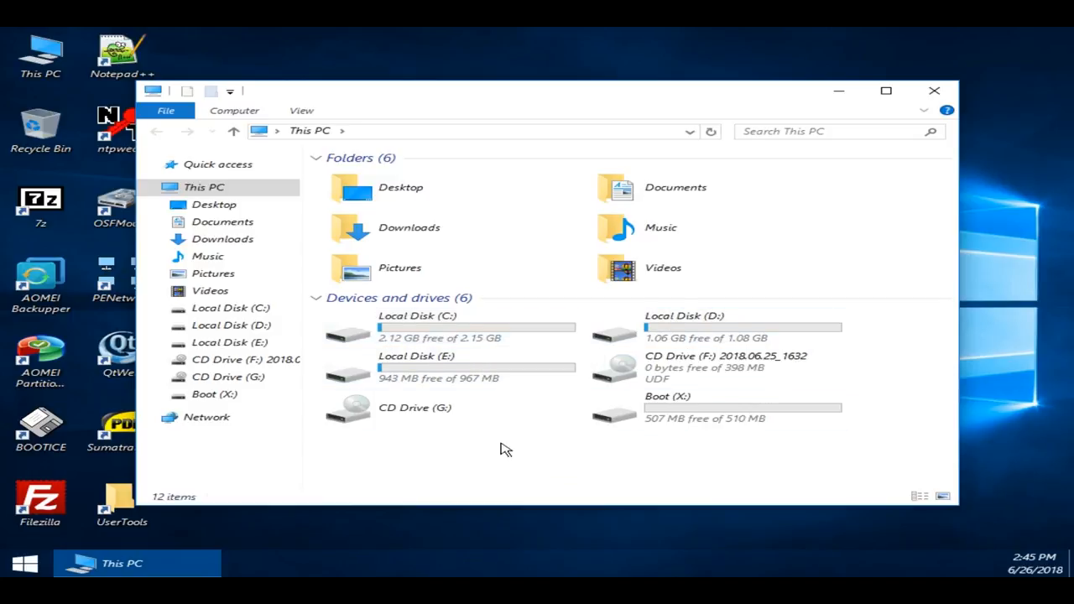
left_click(713, 408)
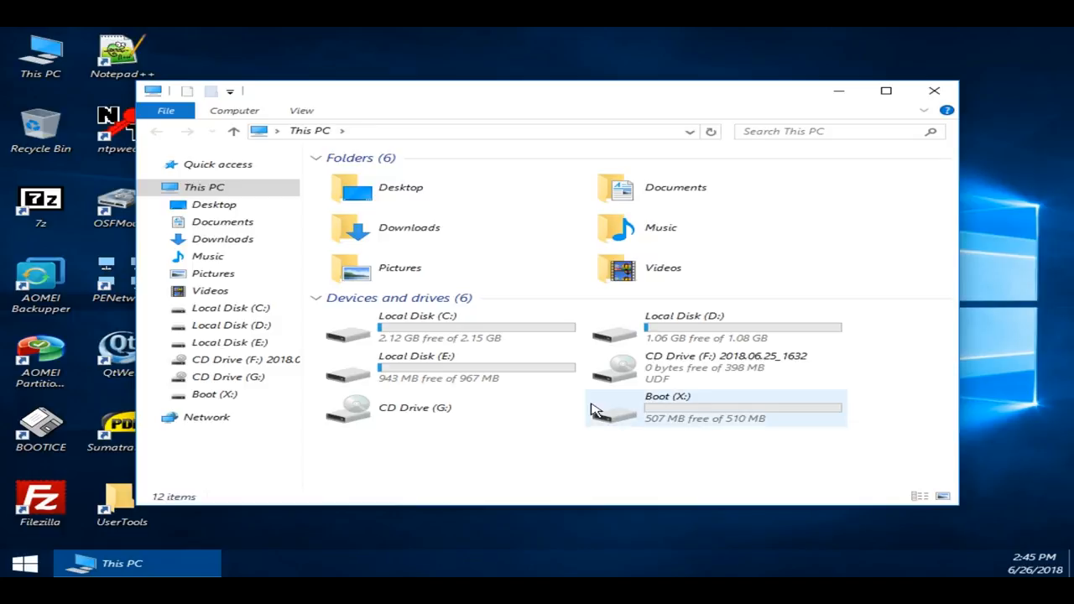
left_click(933, 91)
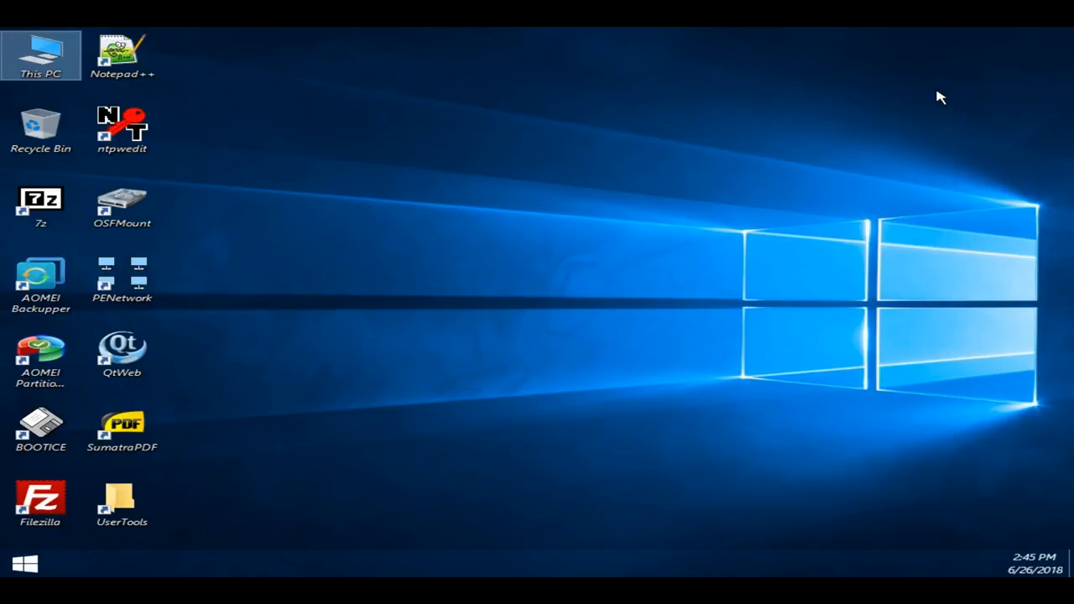
mouse_move(188, 494)
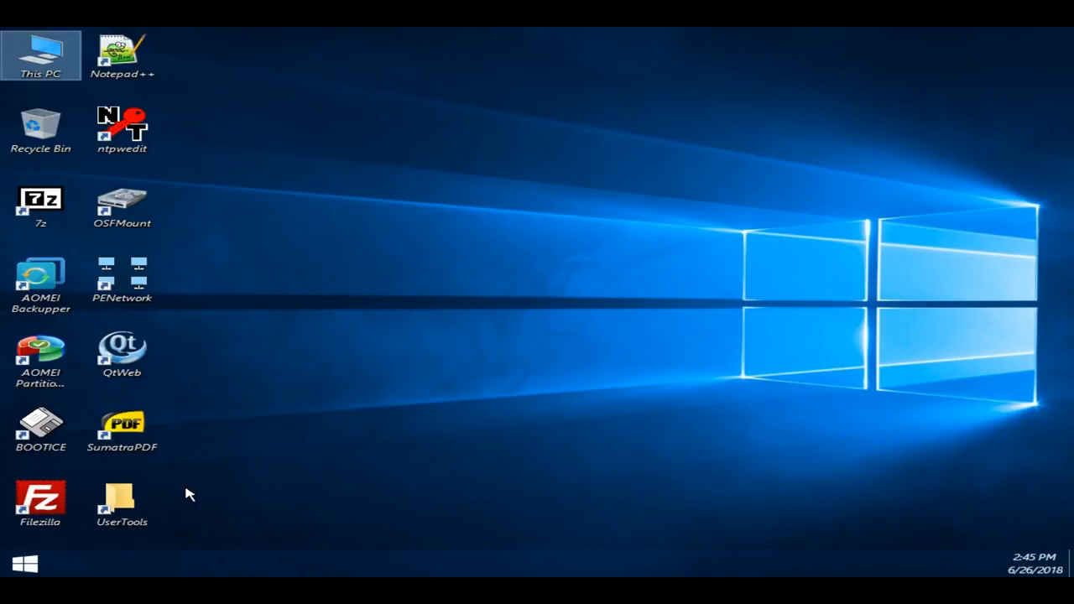
mouse_move(121, 503)
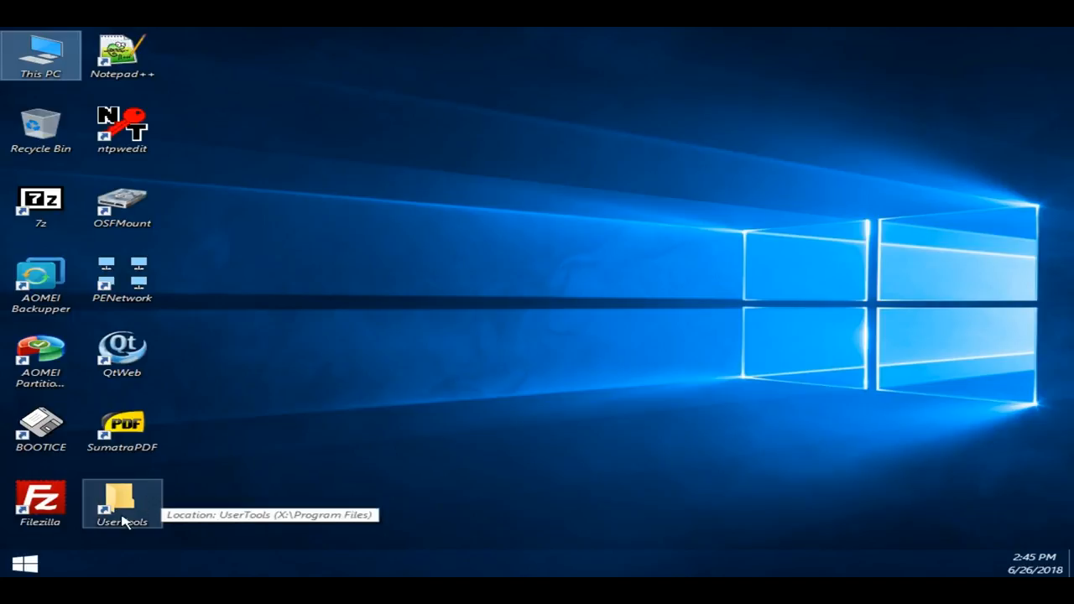
Step: Launch Hetman Partition Recovery from the UserTools folder on the boot drive
double_click(121, 504)
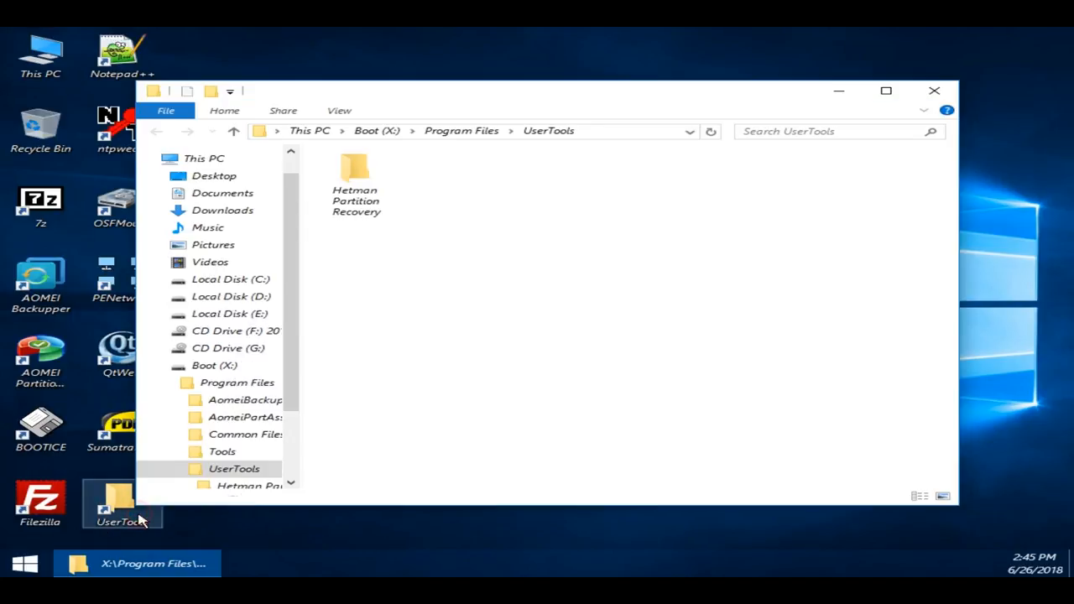
double_click(356, 171)
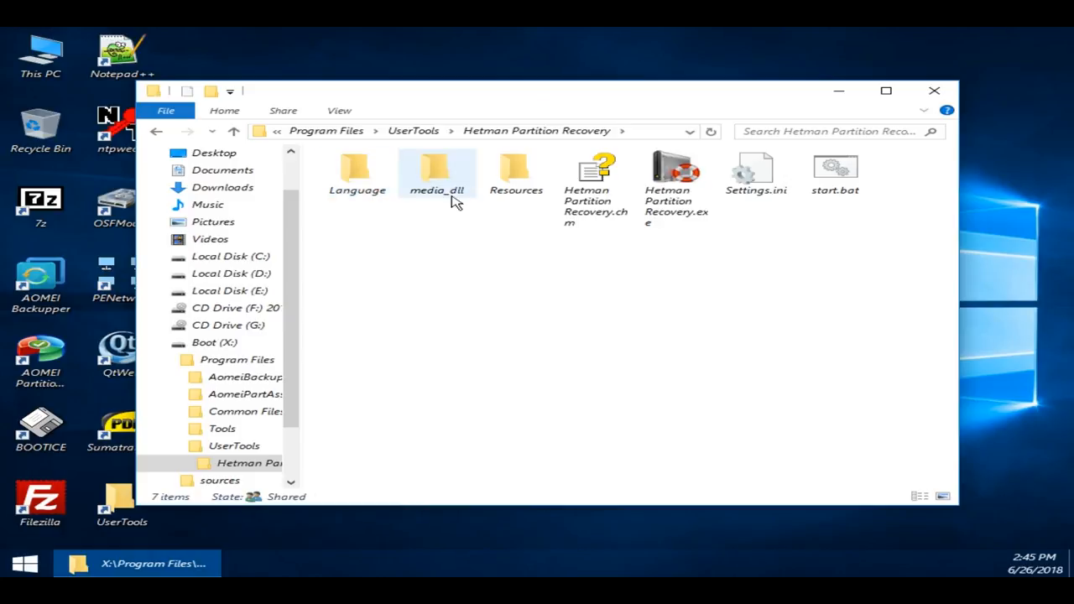
double_click(675, 172)
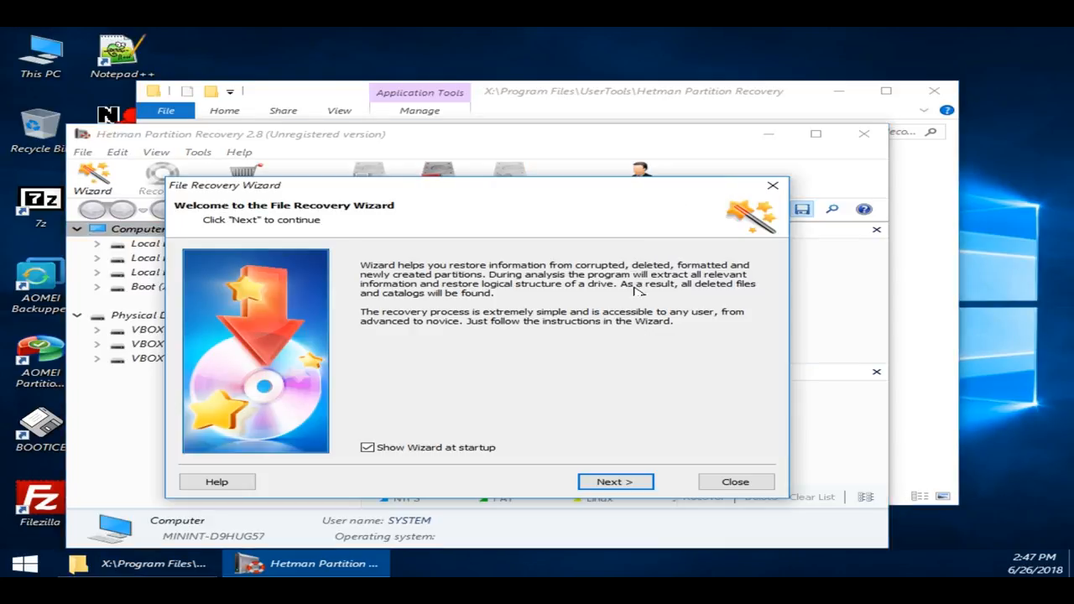
Step: Run the File Recovery Wizard on Local Disk (C:) and start saving recovered files to hard disk
left_click(614, 481)
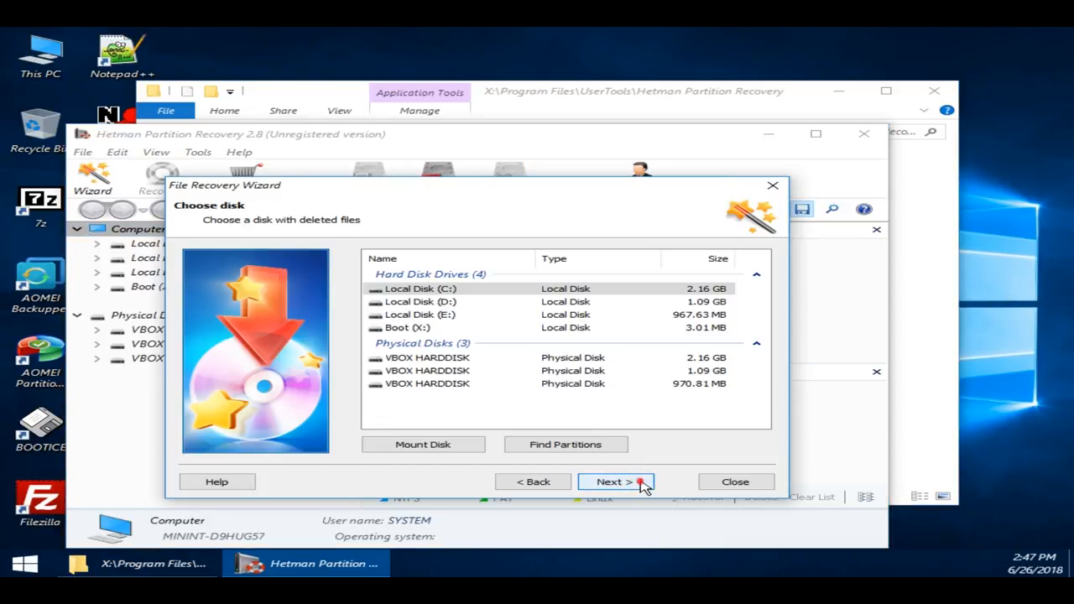
left_click(612, 480)
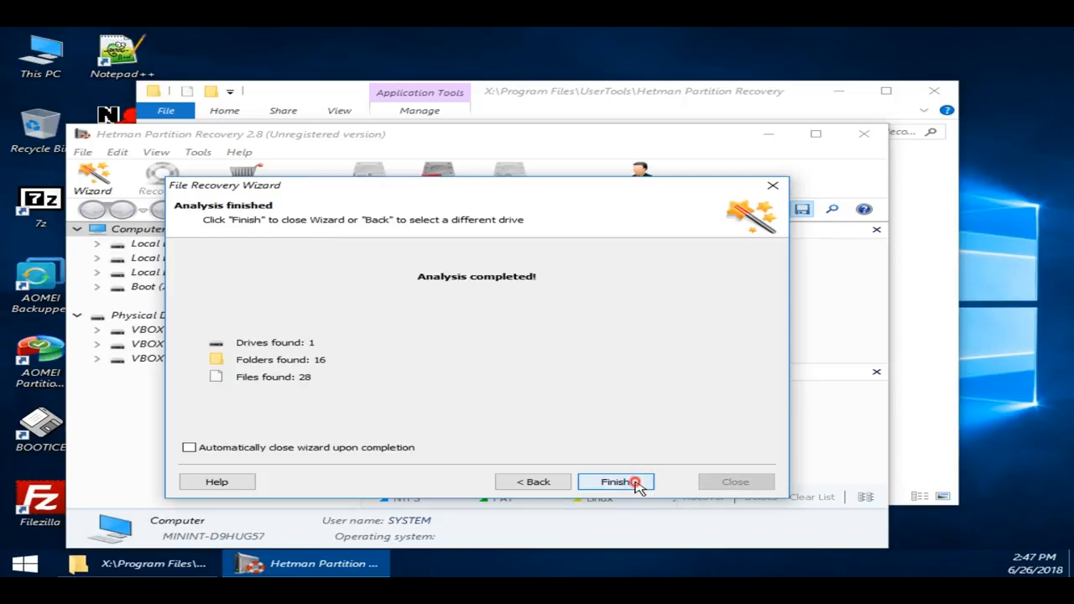
left_click(615, 480)
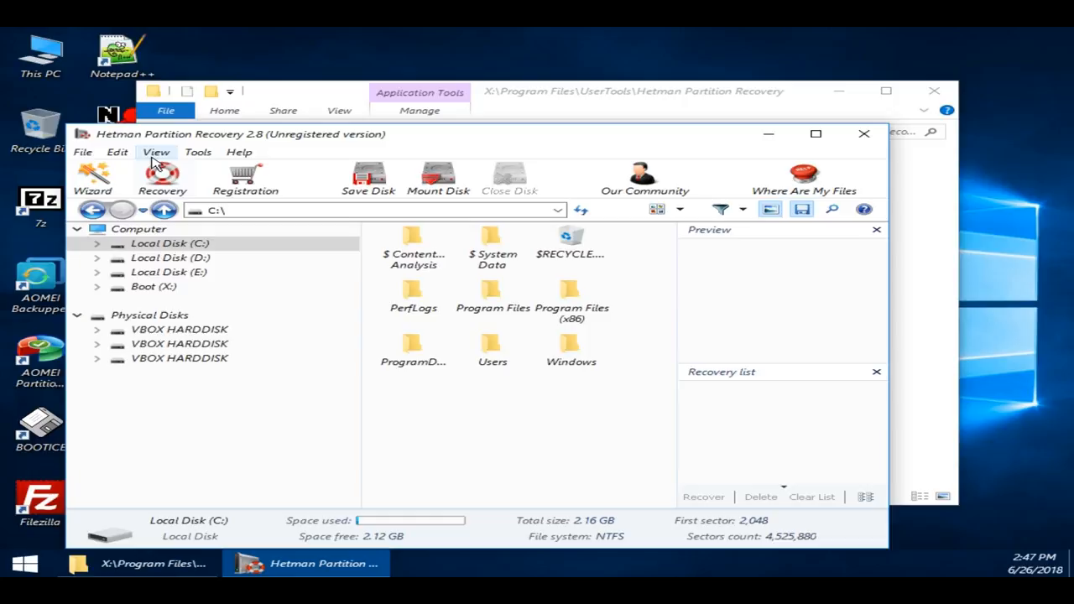
left_click(156, 151)
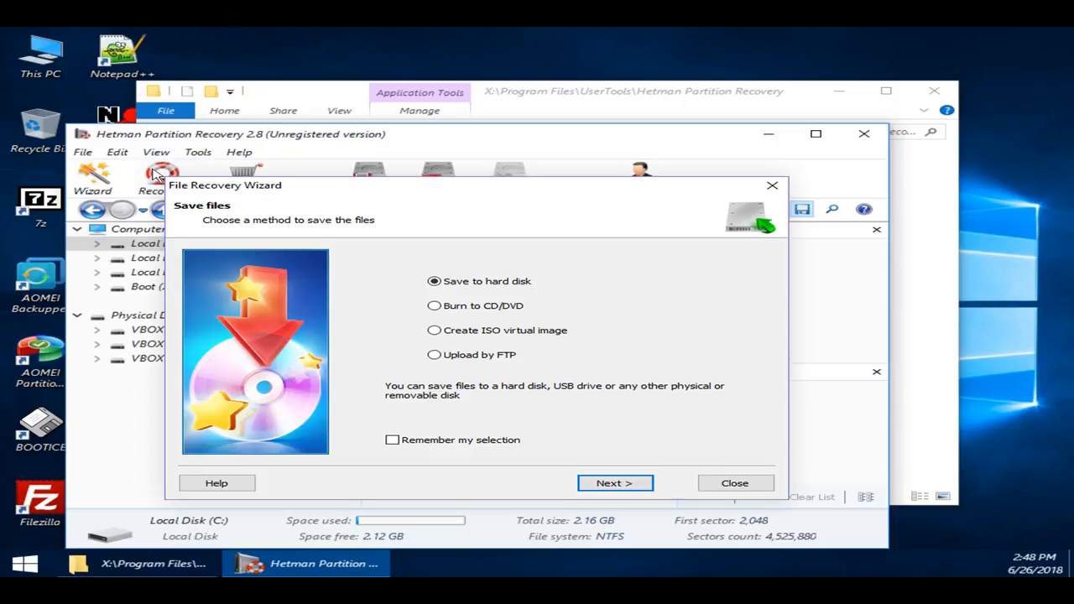
mouse_move(453, 382)
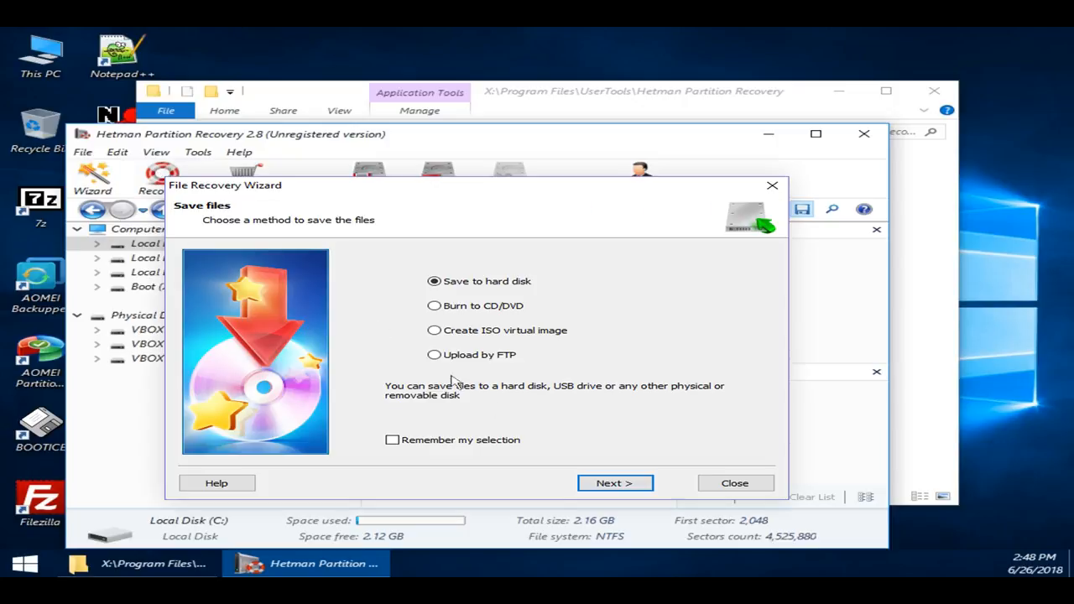
left_click(614, 484)
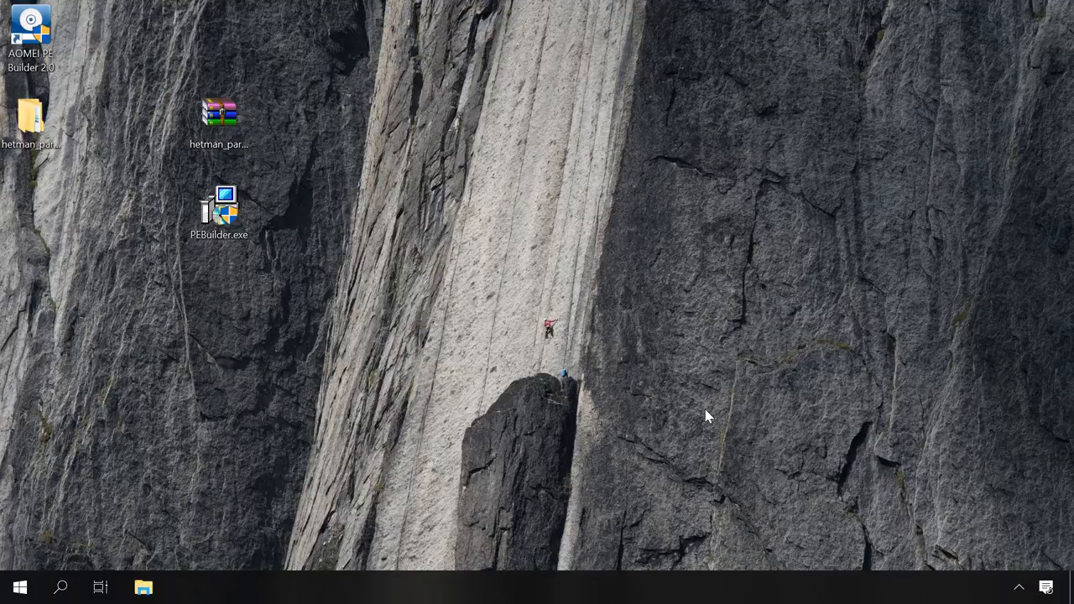
Step: Download the Windows ADK for Windows 10, version 1803 from Microsoft's docs page in Chrome
left_click(185, 588)
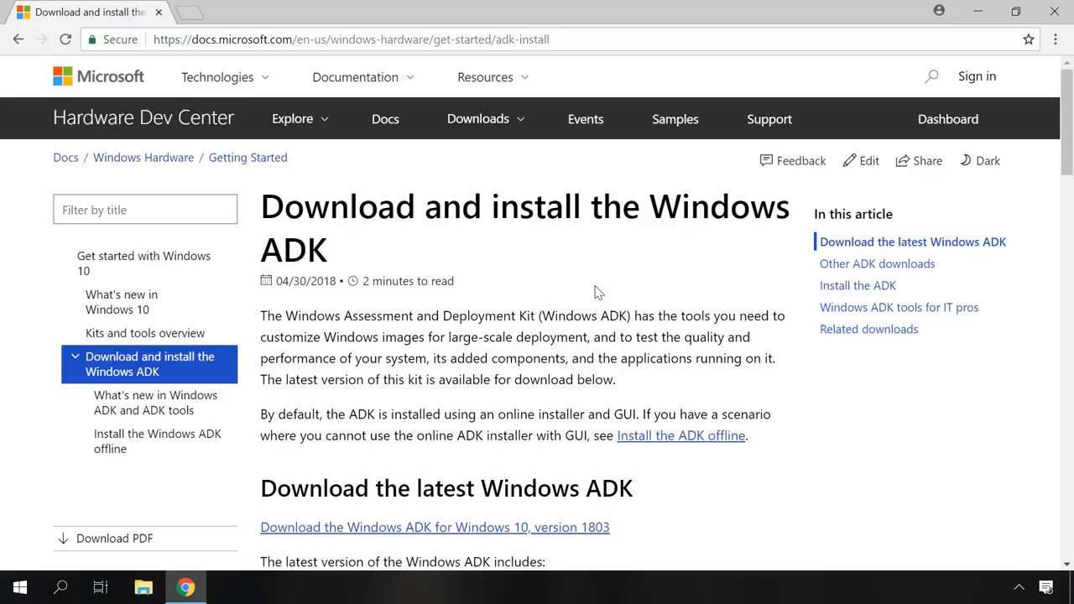
mouse_move(487, 524)
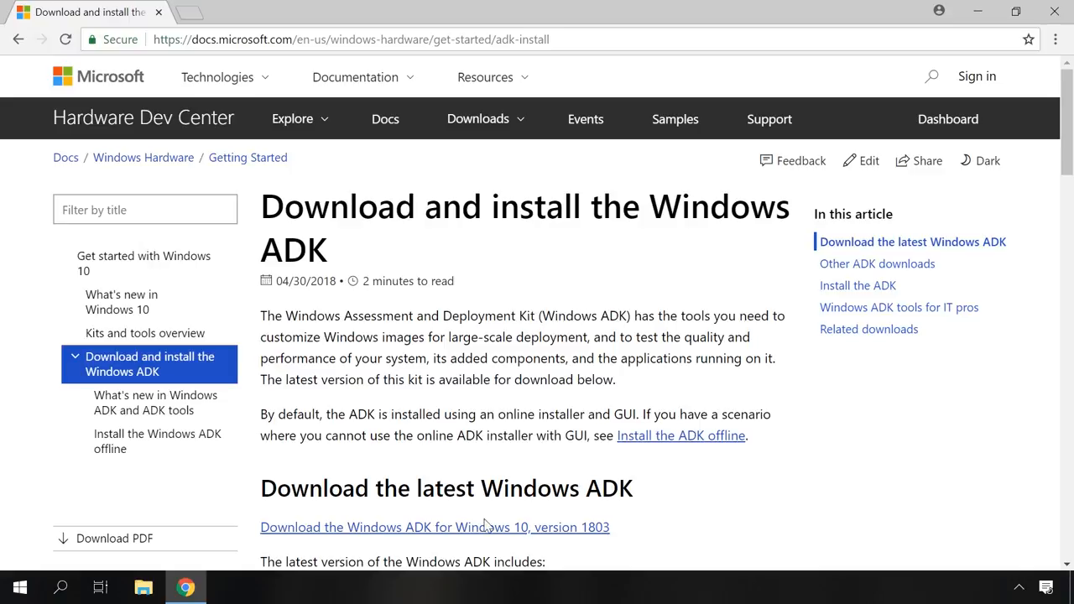
left_click(435, 527)
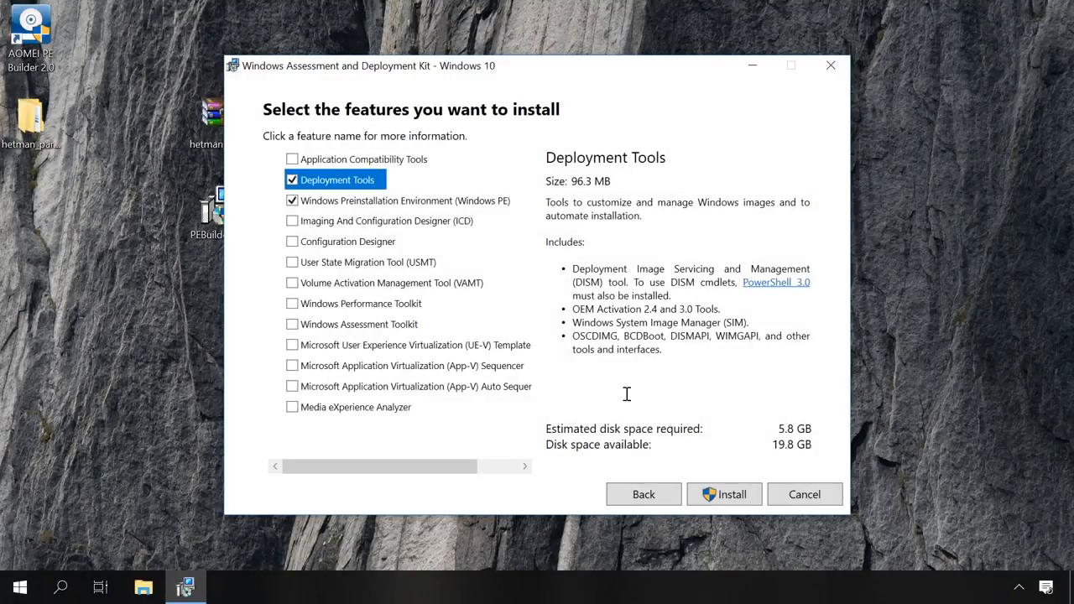
Step: Install the selected ADK features, allowing UAC, then search Start for 'Environment'
left_click(723, 493)
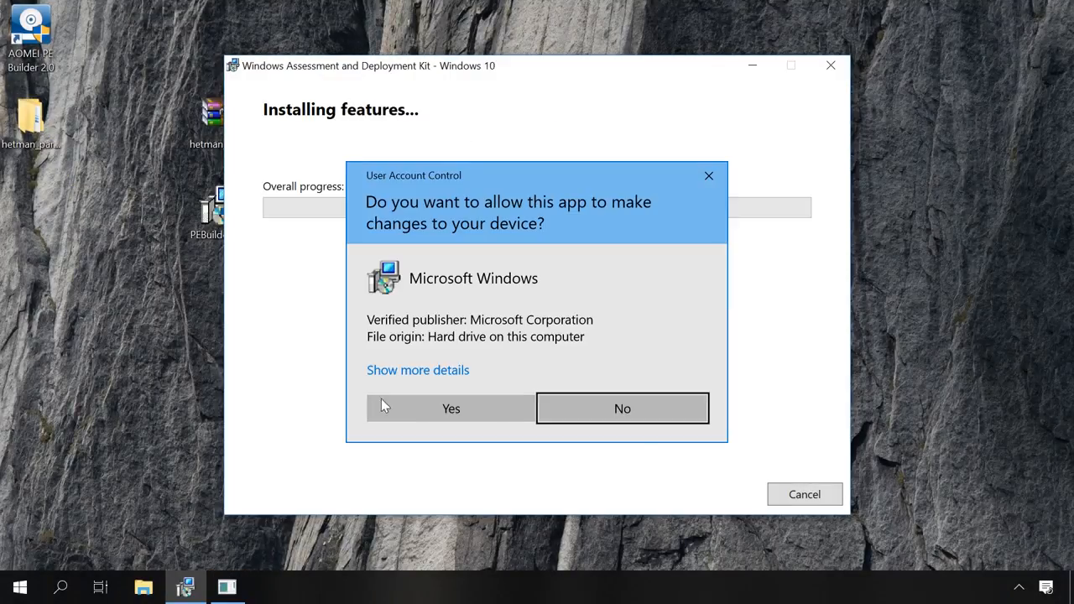
left_click(621, 410)
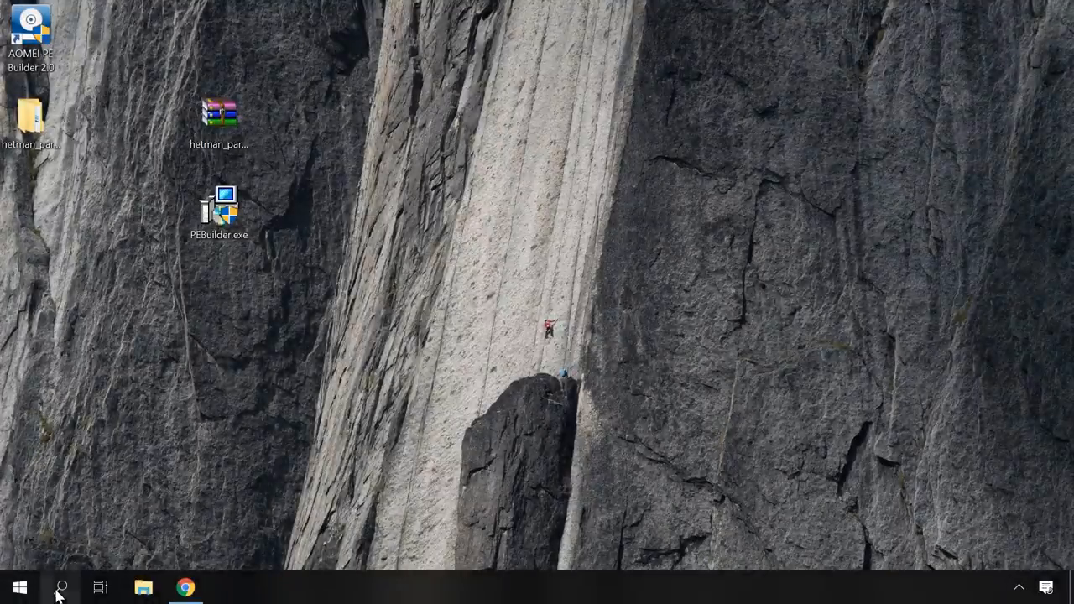
type("Environment")
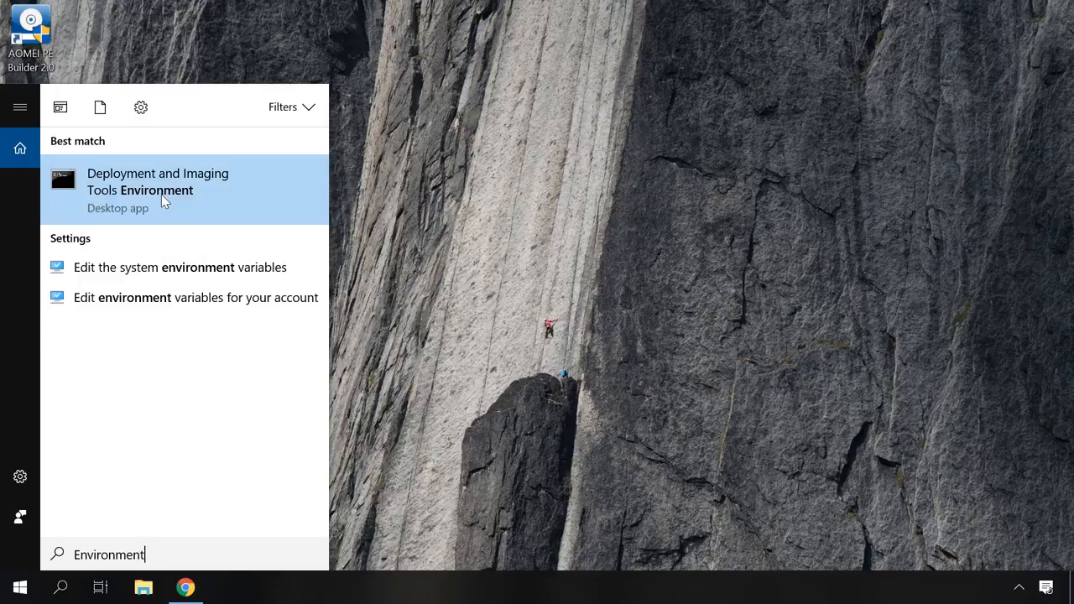
Step: Launch Deployment and Imaging Tools Environment as an administrator command prompt
left_click(157, 190)
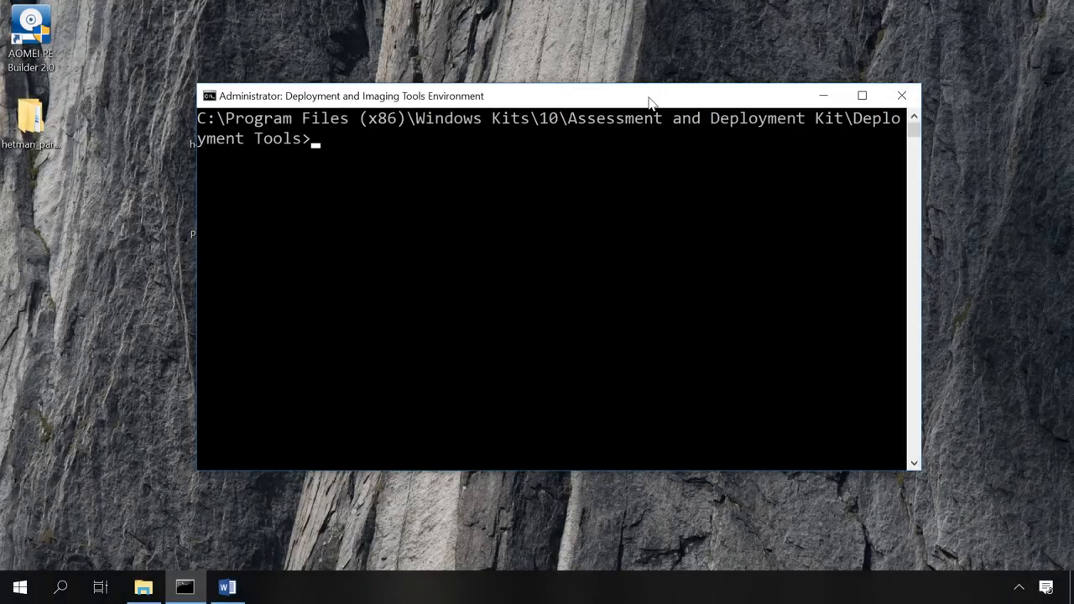
Step: Run copype amd64 C:\WinPE_amd64 to create the WinPE working files
type("copype x86 C:\\WinPE_x86")
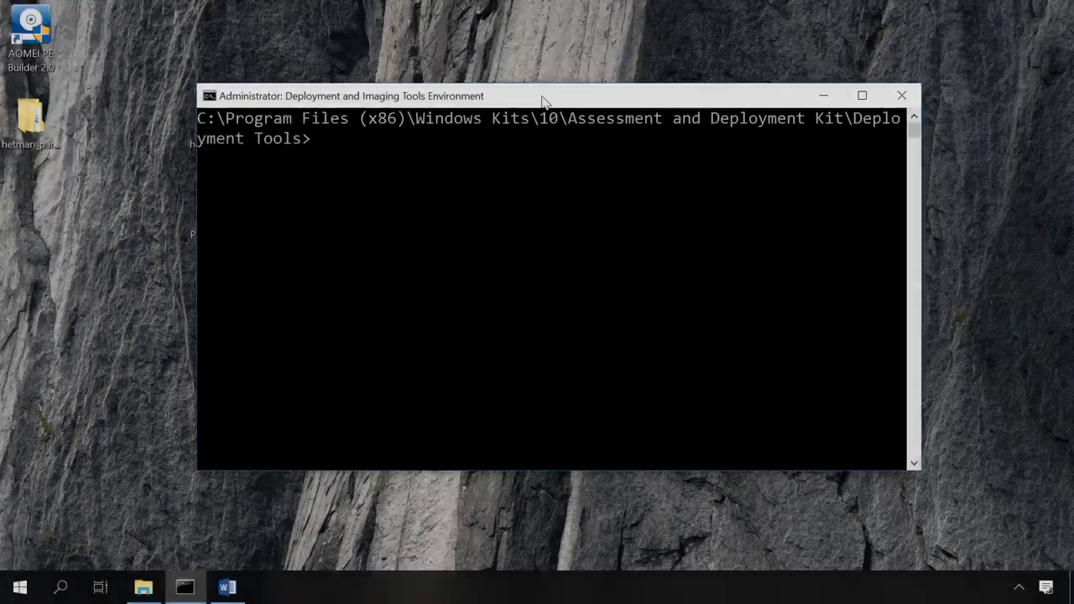
type("copype amd64 C:\\WinPE_amd64")
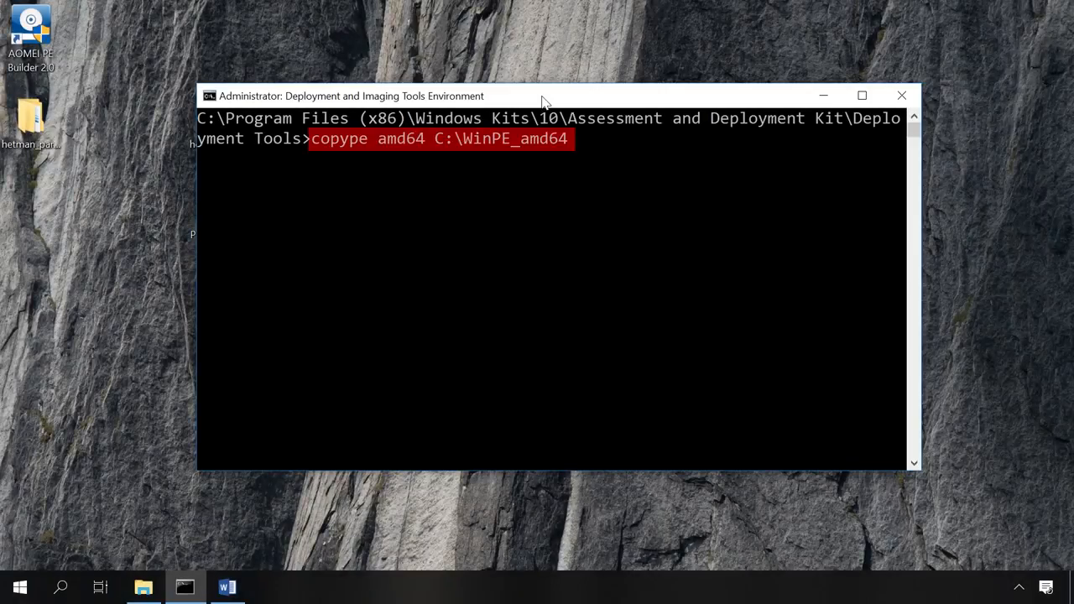
key("Return")
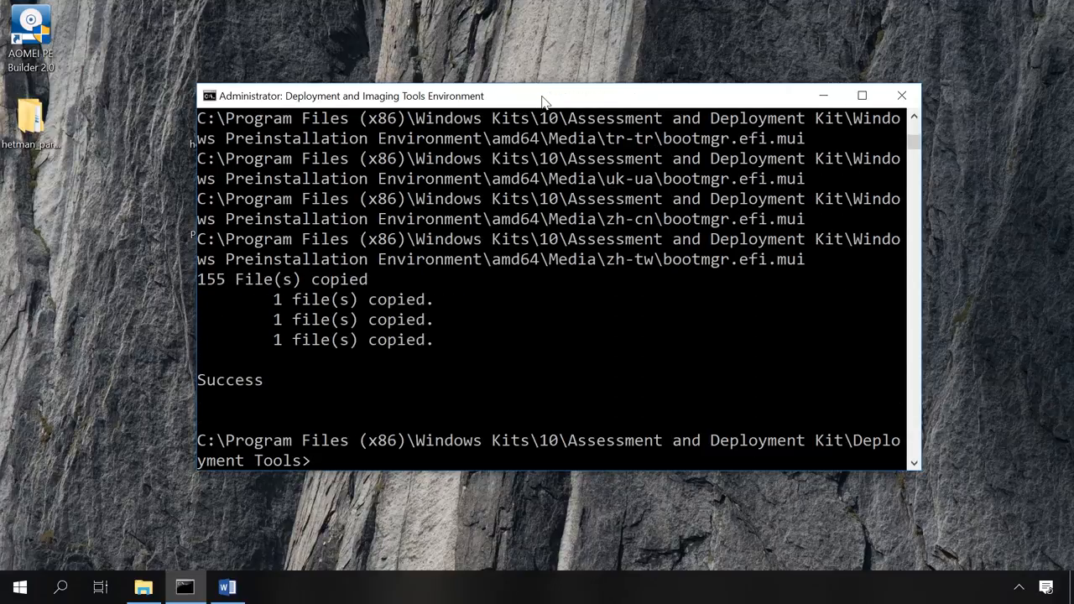
Step: Build WinPE_amd64.iso with MakeWinPEMedia /ISO and enter the imagex /mountrw boot.wim command
type("MakeWinPEMedia /ISO C:\\WinPE_x86 C:\\WinPE_x86\\WinPE_x86.iso")
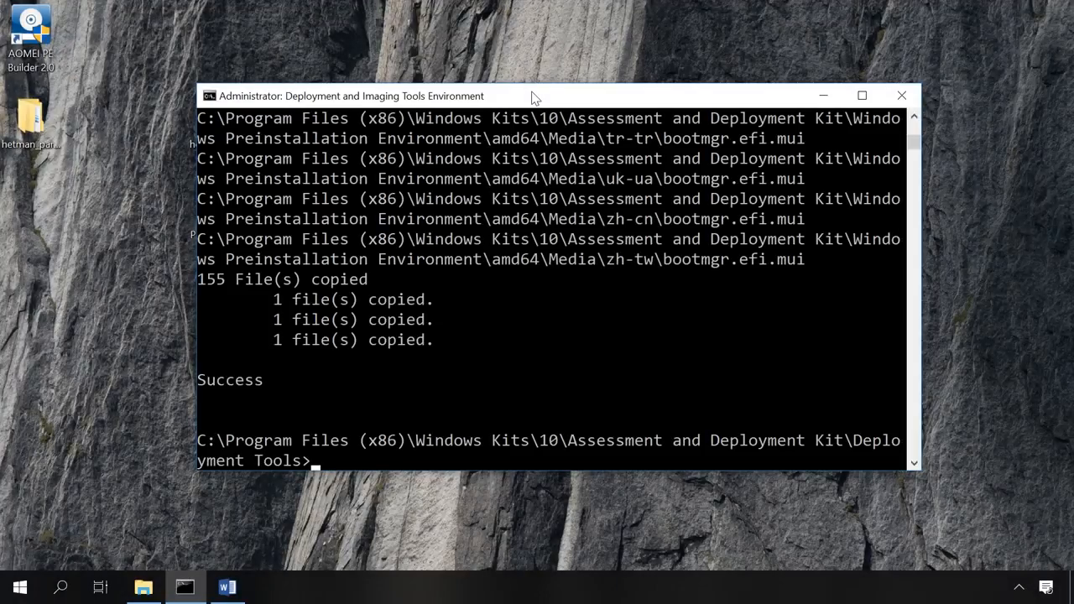
type("MakeWinPEMedia /ISO C:\\WinPE_amd64 C:\\WinPE_amd64\\WinPE_amd64.iso")
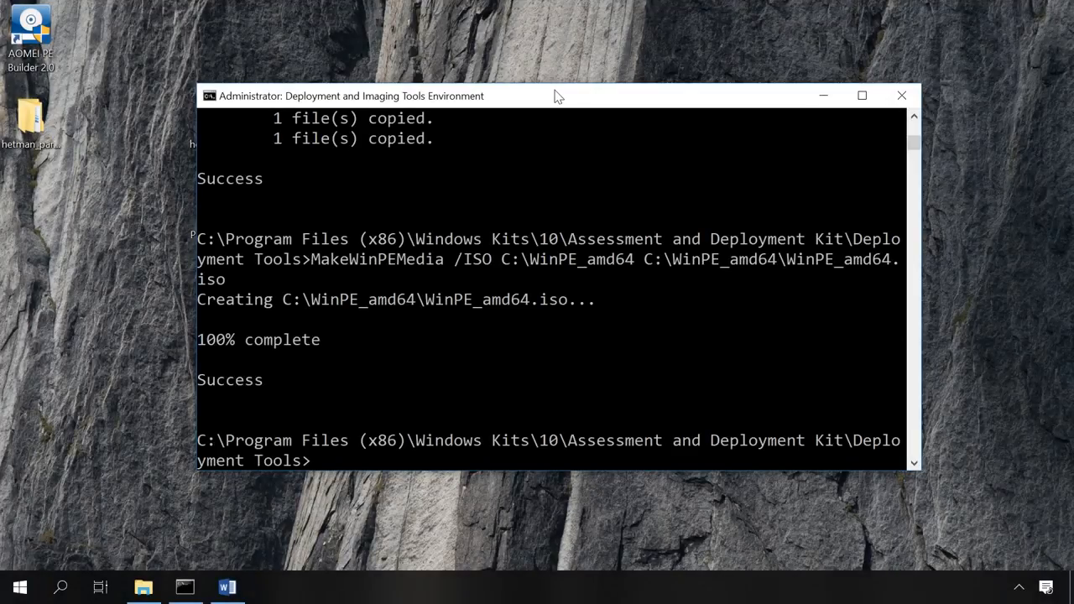
type("imagex /mountrw C:\\WinPE_amd64\\media\\sources\\boot.wim 1 C:\\WinPE_amd64\\mount")
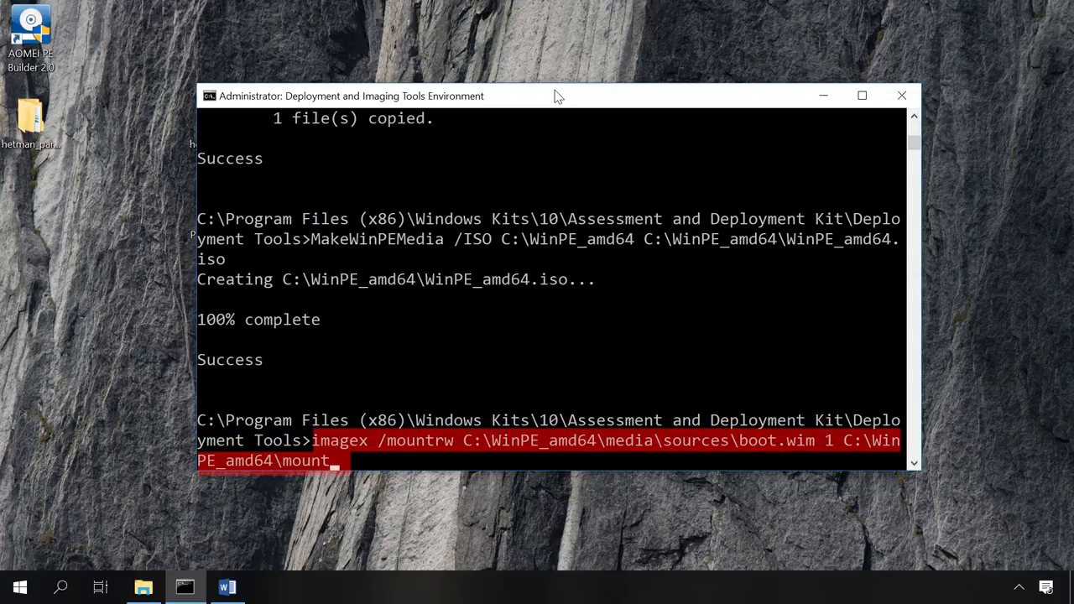
left_click(143, 588)
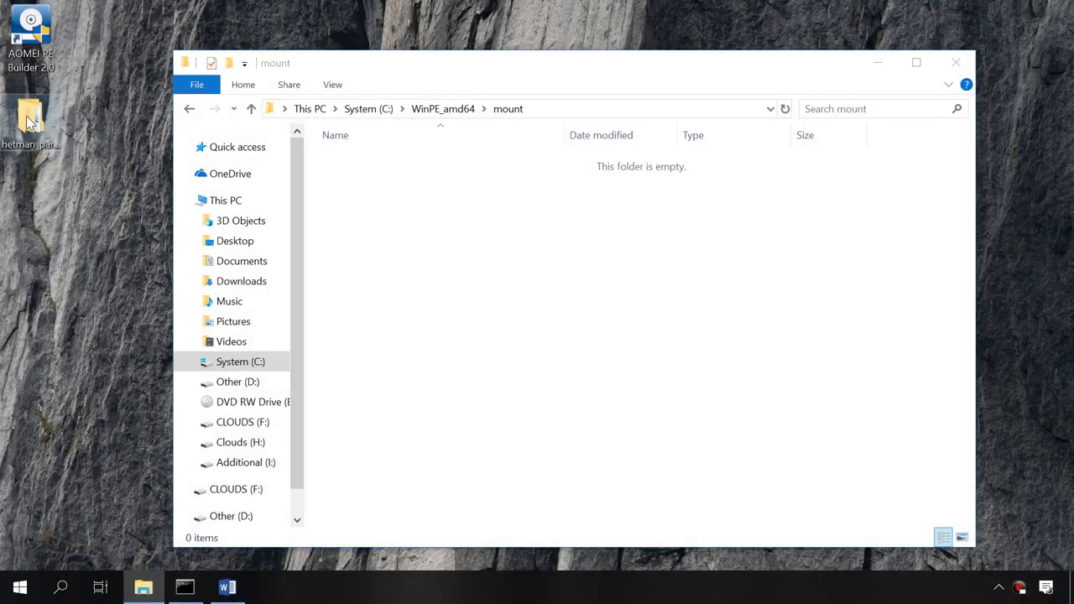
Step: Copy hetman_partition_recovery.rar into the mount folder and select WinPE_amd64.iso in C:\WinPE_amd64
left_click_drag(30, 121, 554, 286)
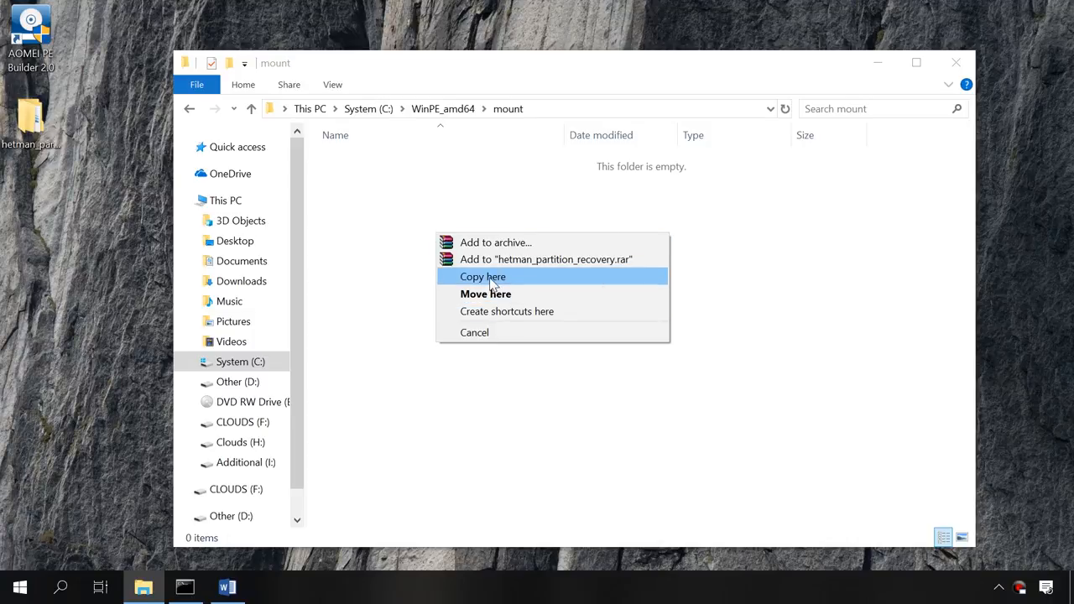
left_click(484, 277)
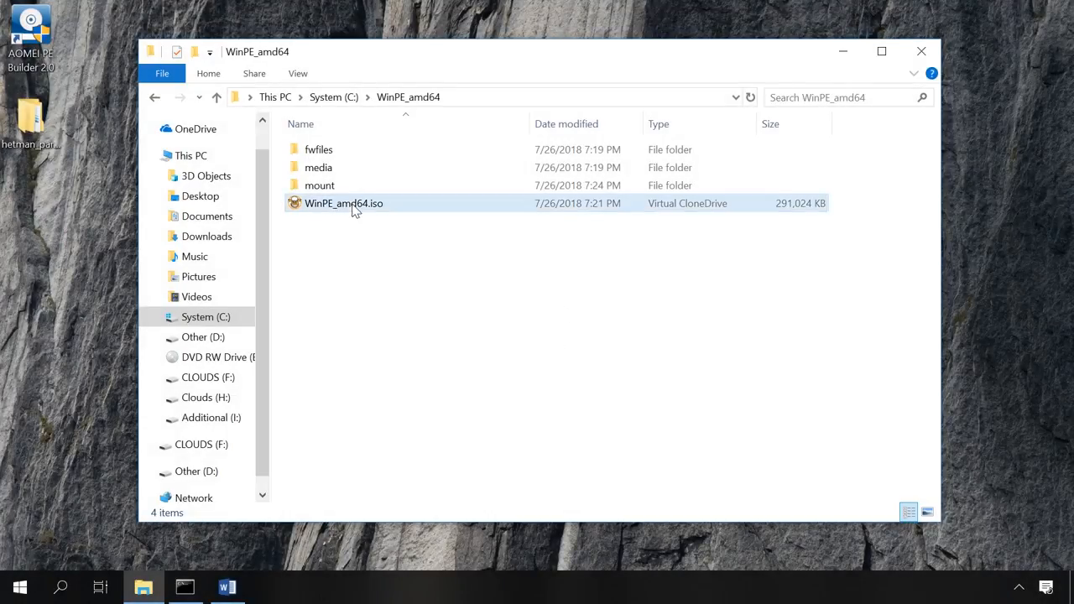
left_click(342, 203)
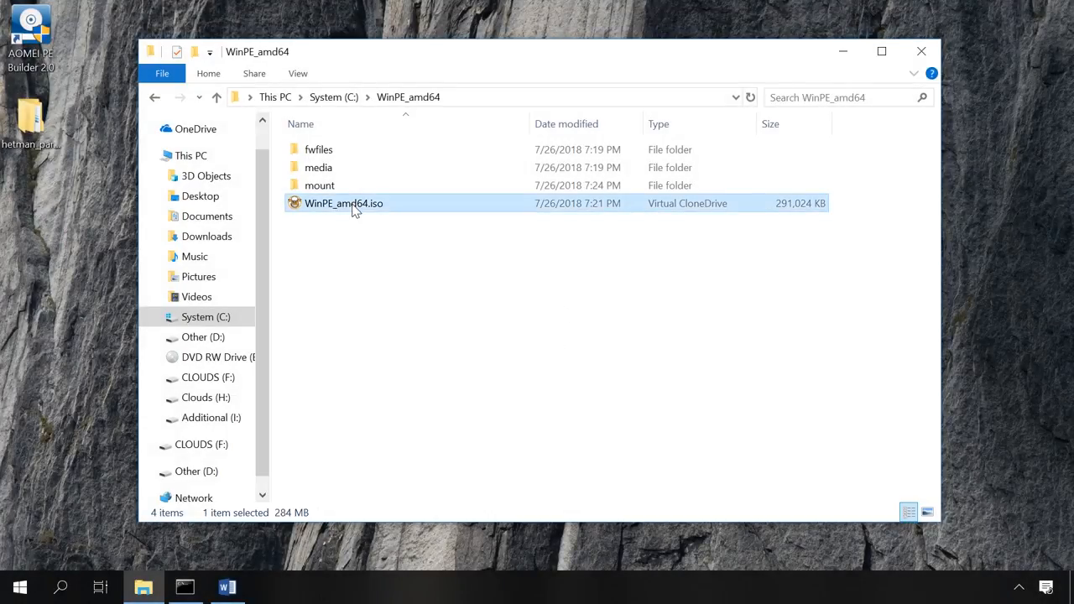